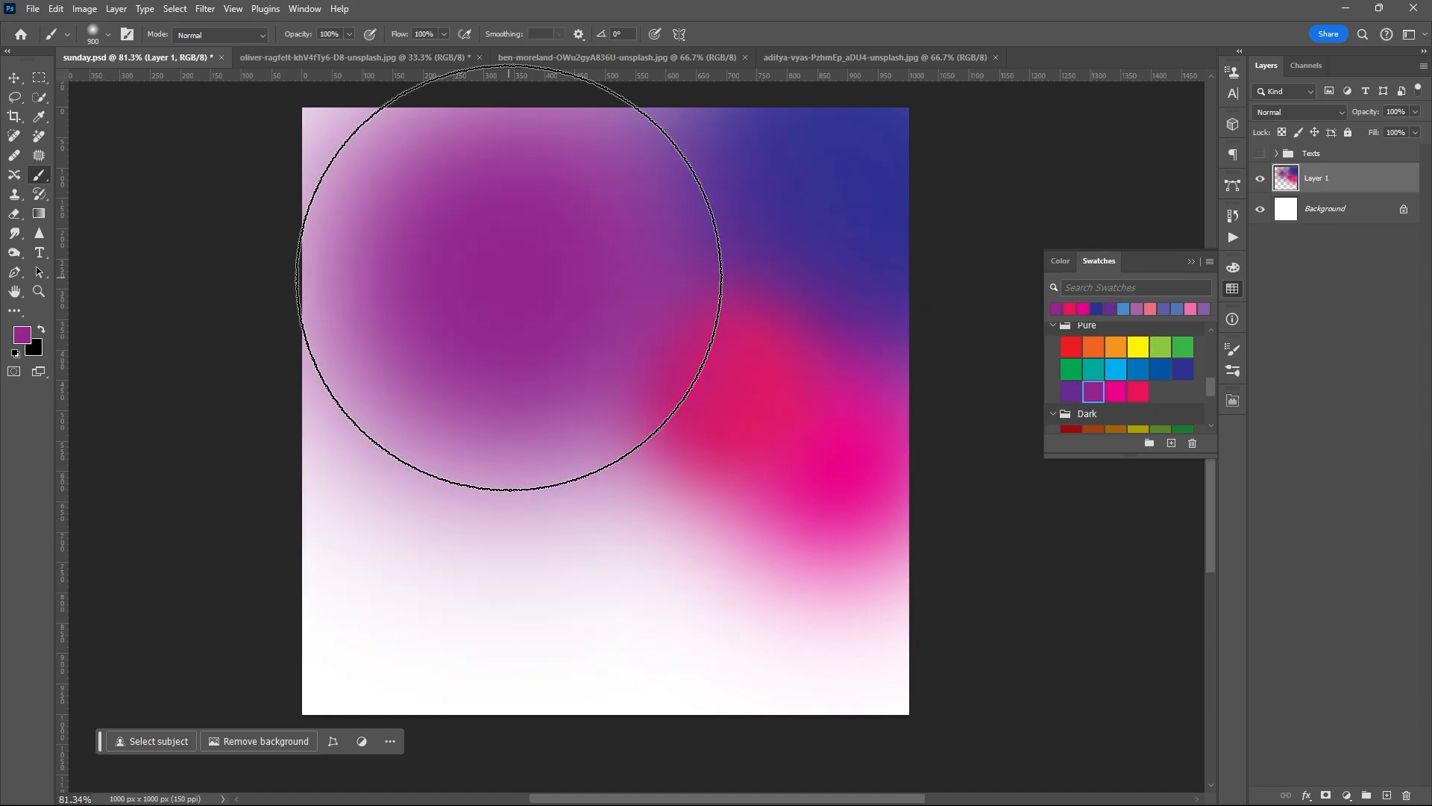
# Step: Paint a purple blob on Layer 1, convert it to a Smart Object and Gaussian-blur it at about 196 px
pyautogui.click(1115, 393)
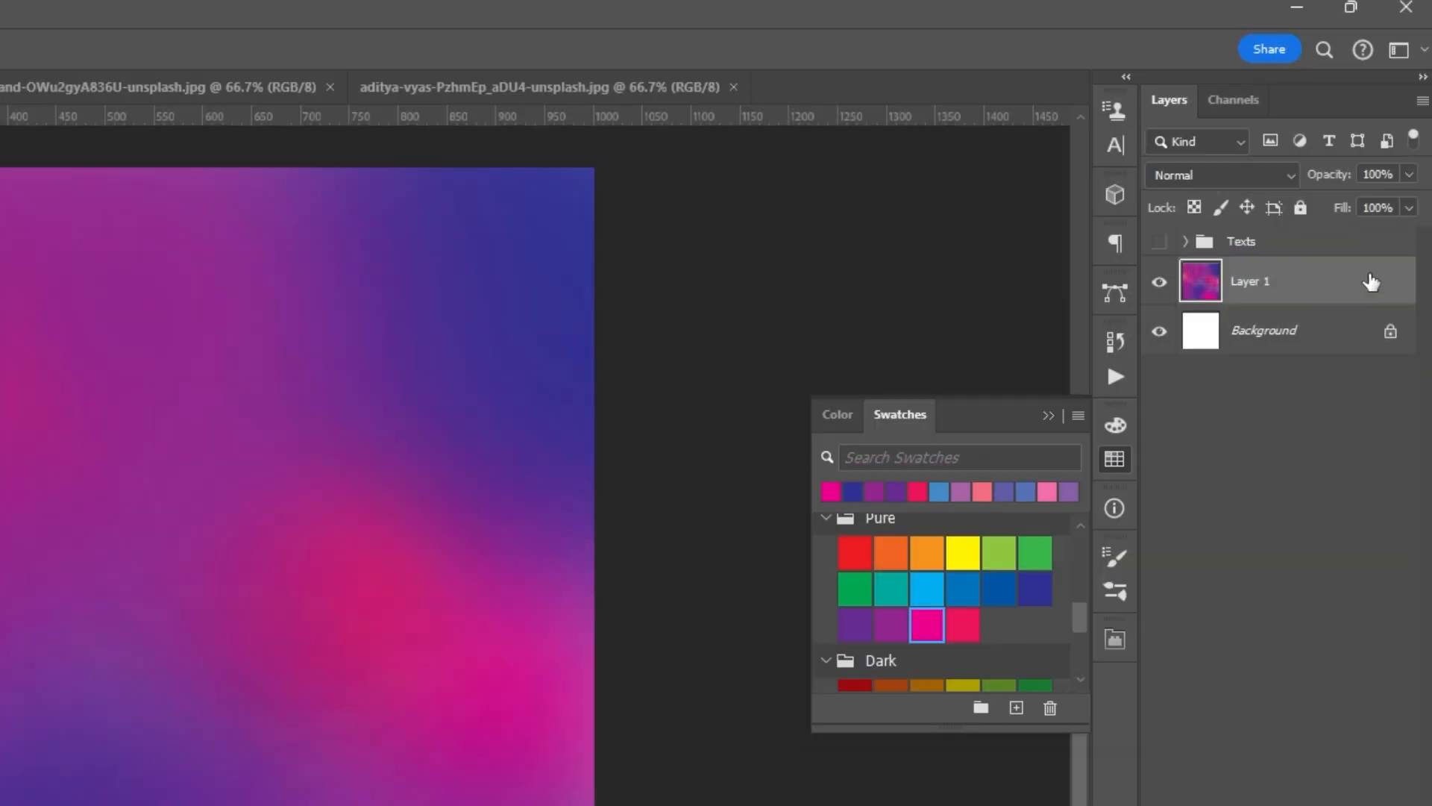
pyautogui.rightClick(1250, 280)
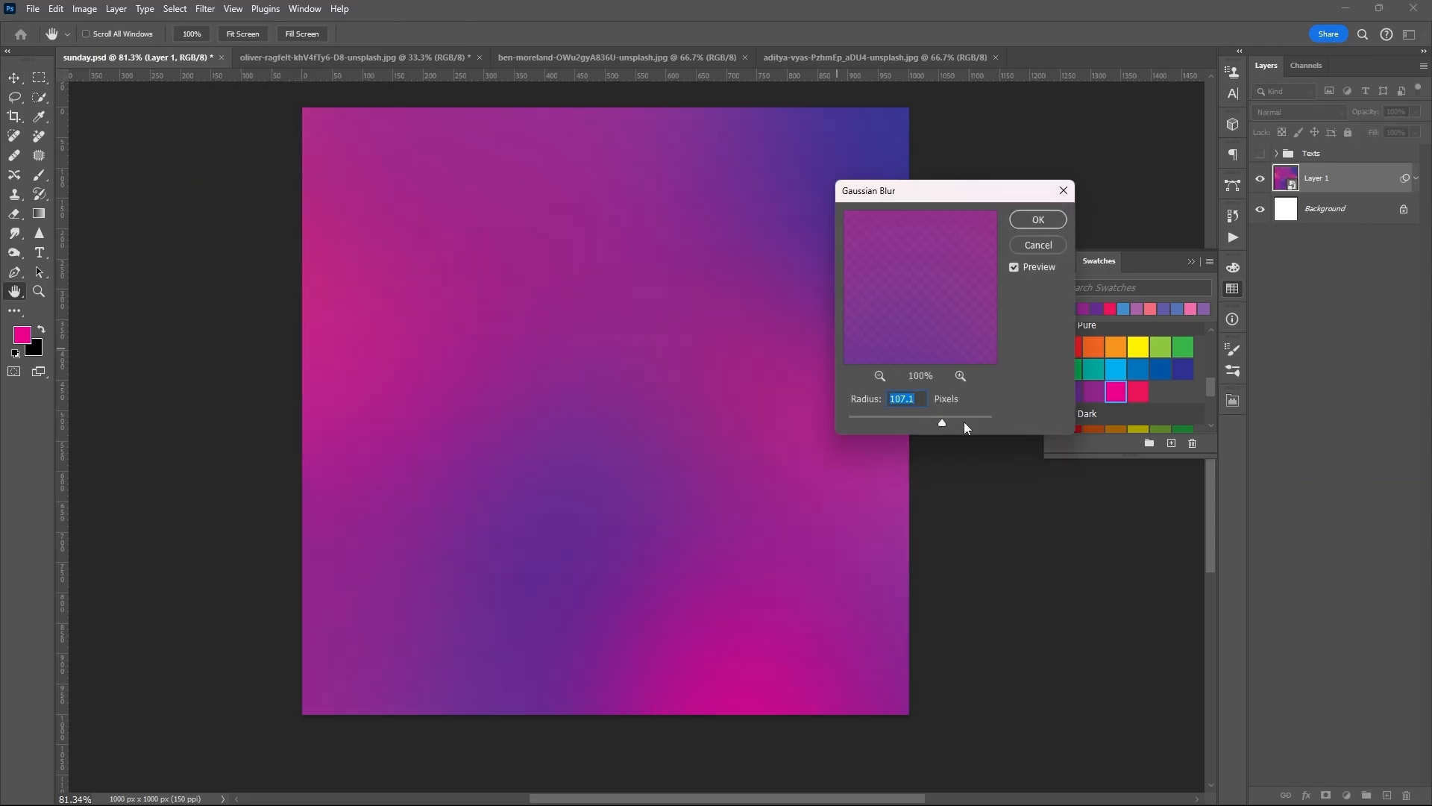
pyautogui.moveTo(942, 422); pyautogui.dragTo(962, 420)
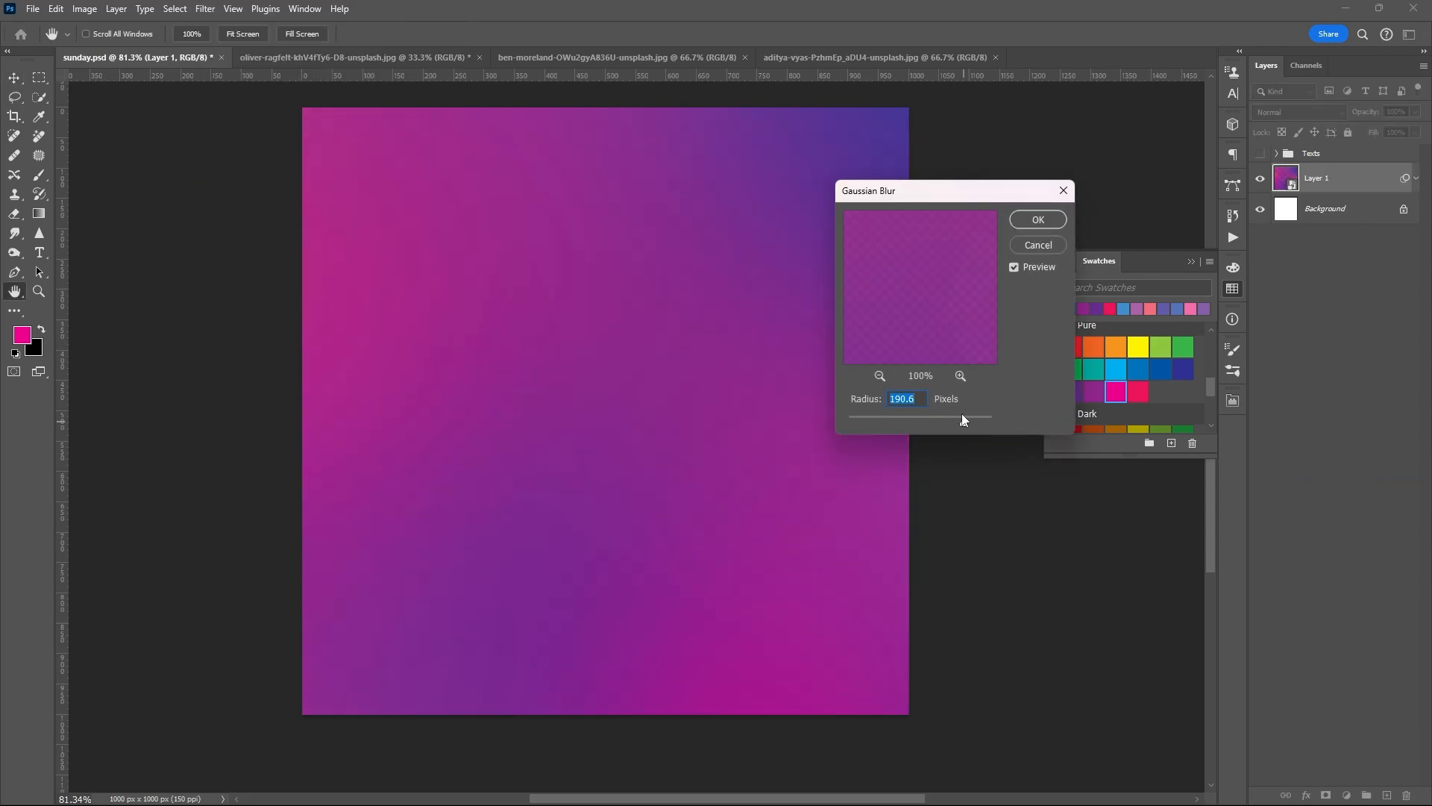
pyautogui.click(1035, 219)
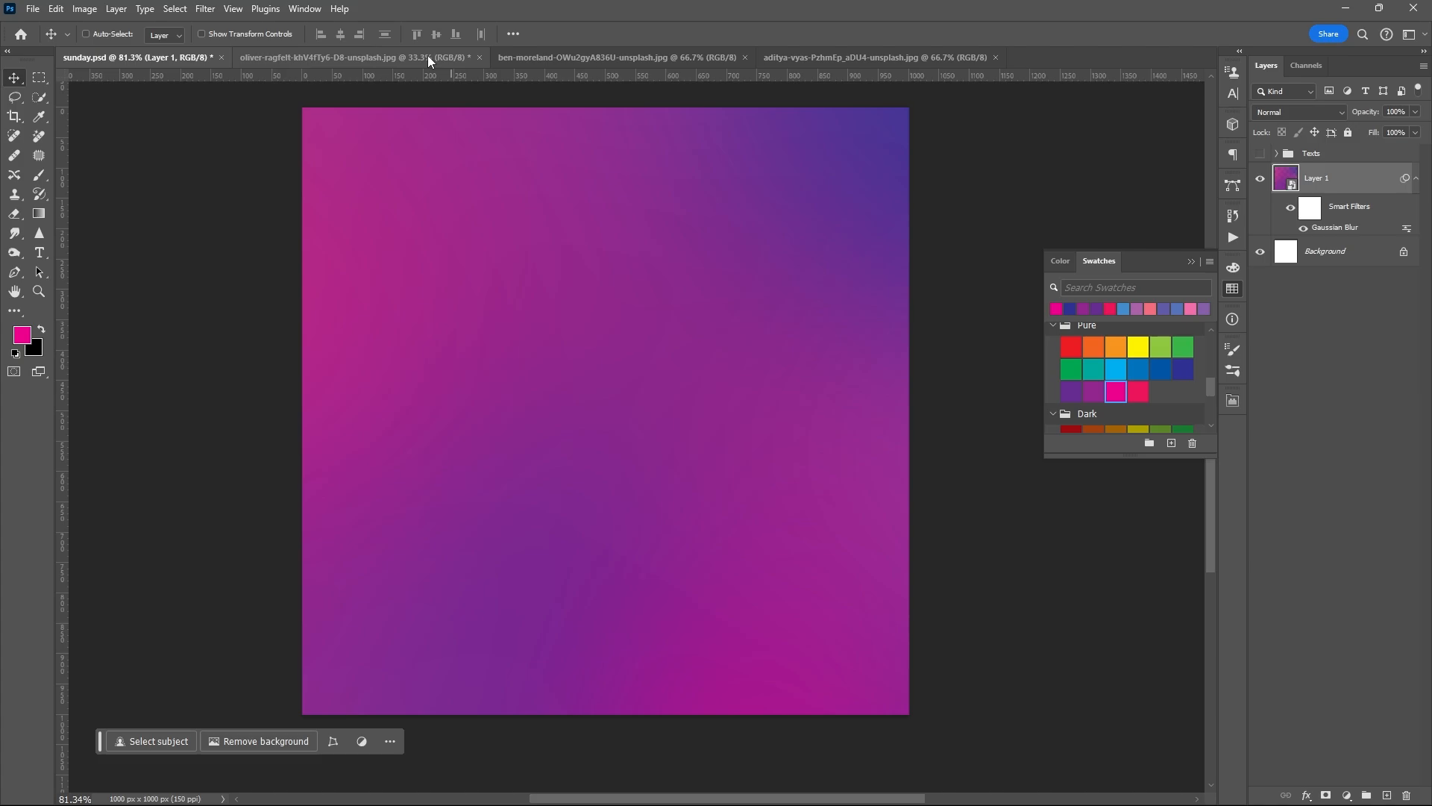
# Step: Copy the person from the portrait photo with Select Subject, paste into the poster and scale it into place
pyautogui.click(357, 56)
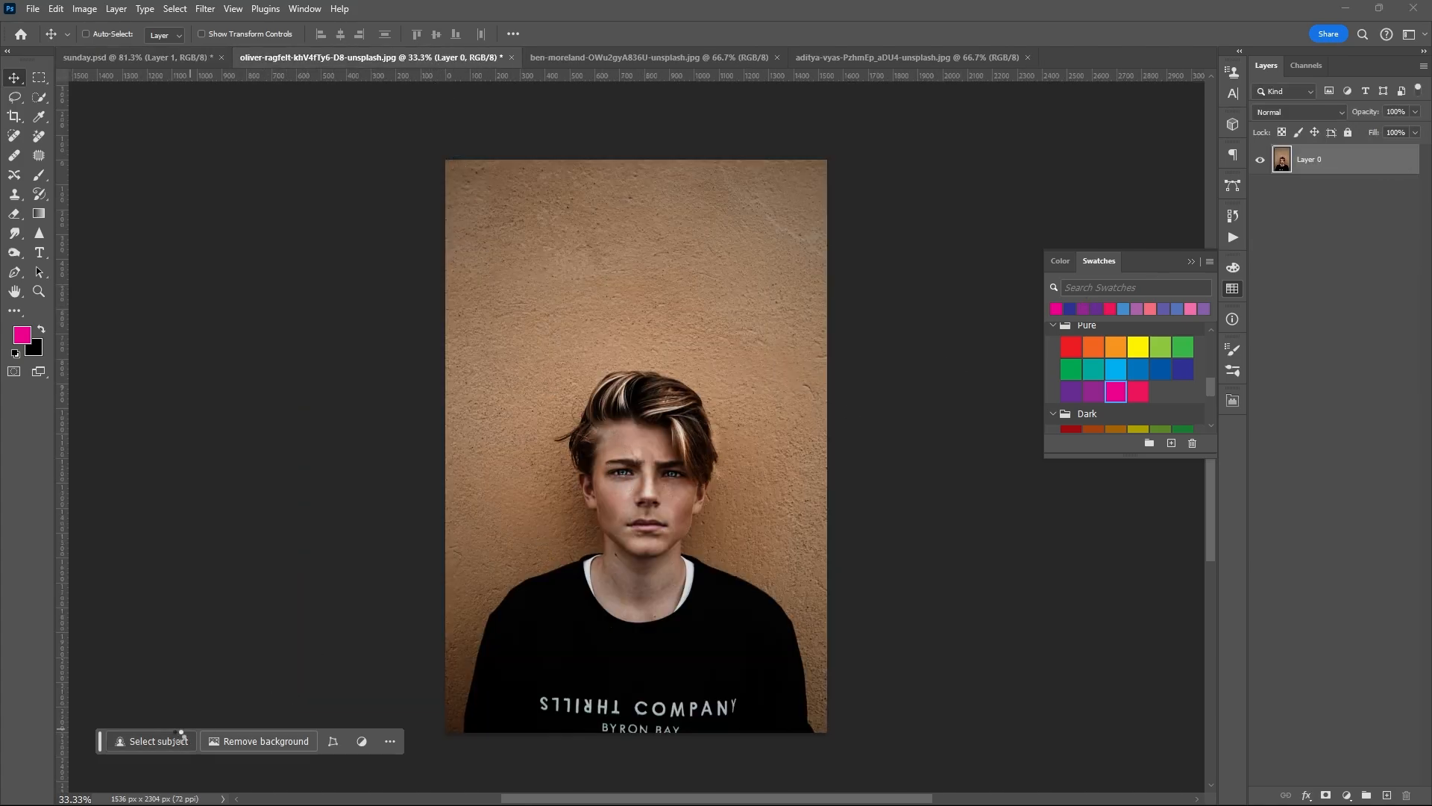
pyautogui.click(157, 741)
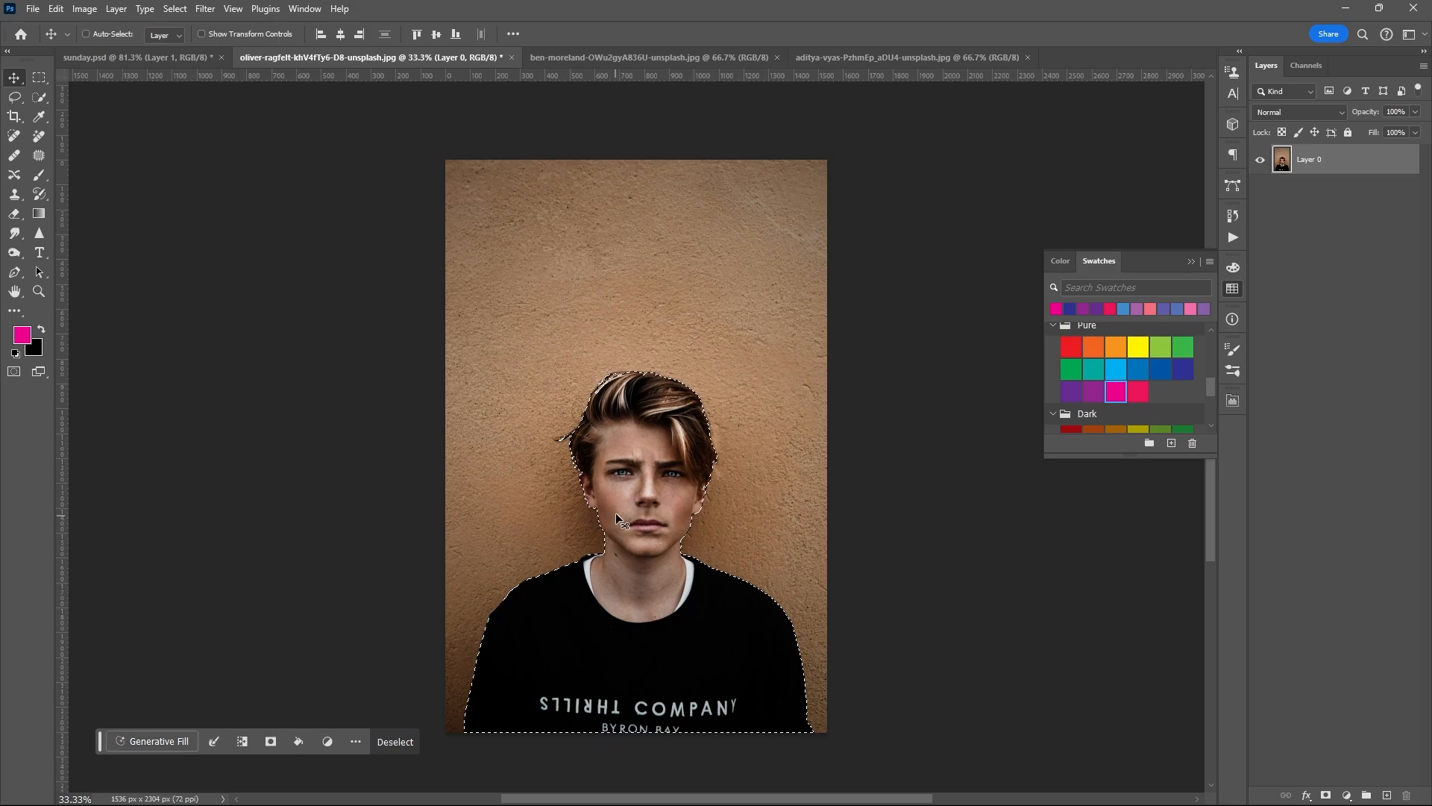
pyautogui.press('ctrl+shift+alt+b')
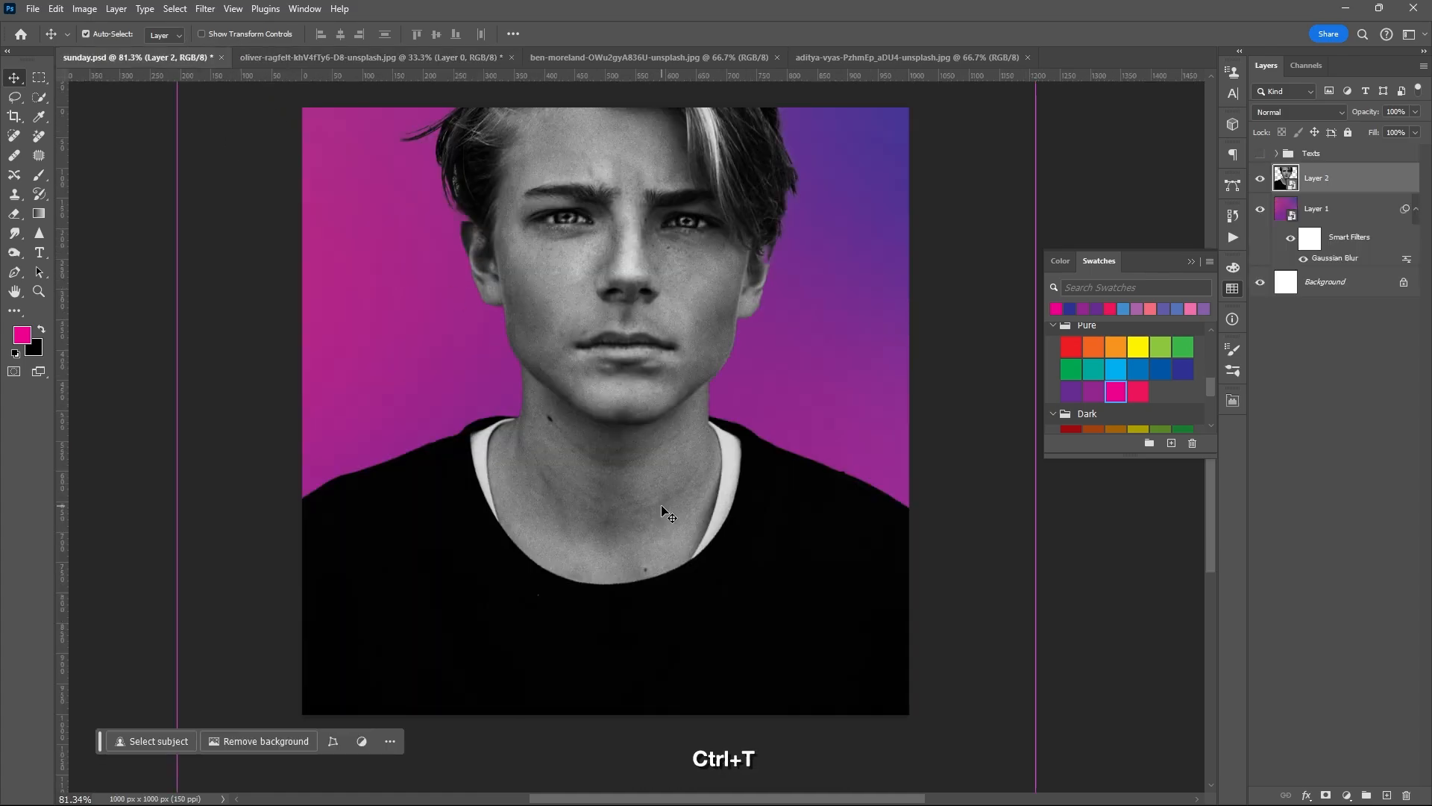
pyautogui.press('ctrl+t')
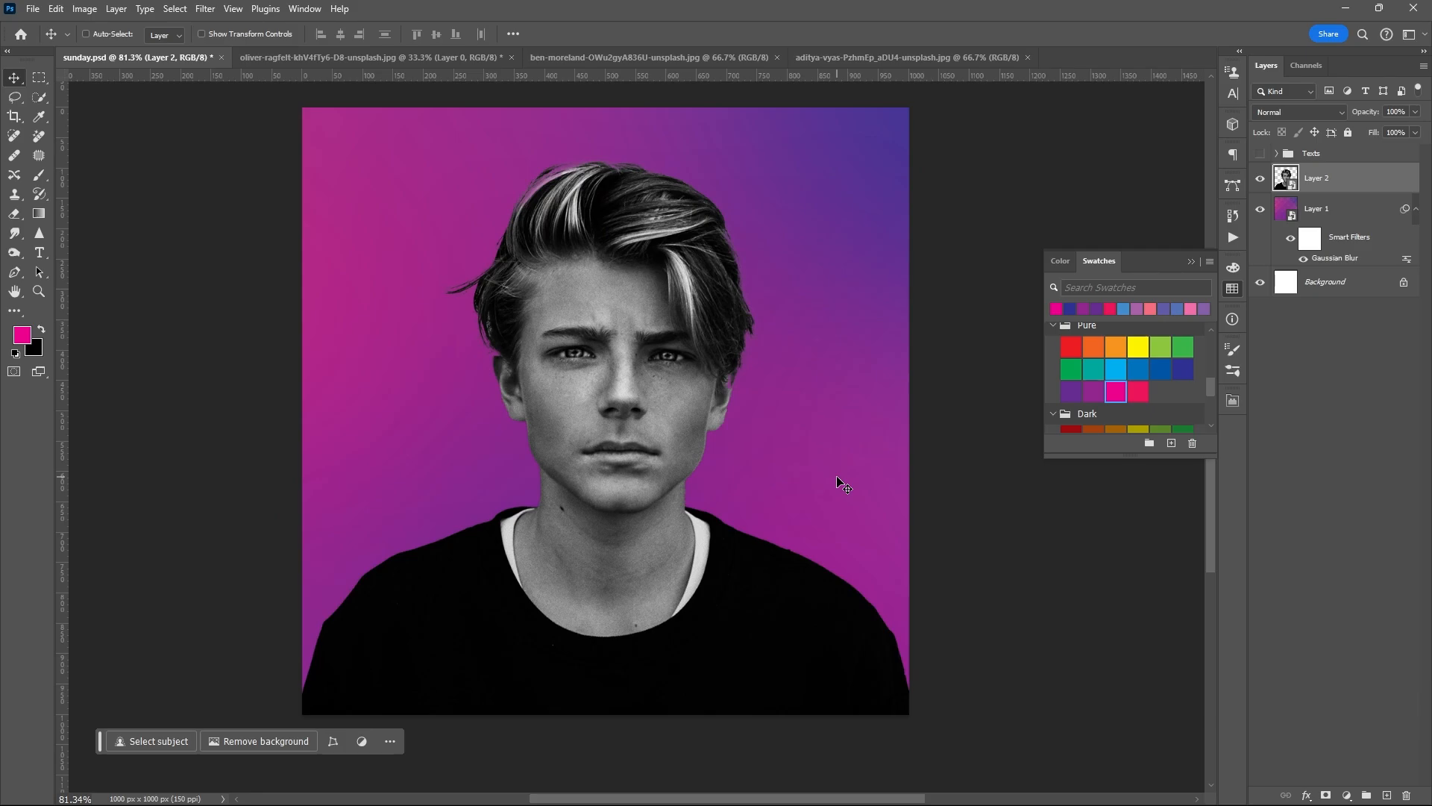
pyautogui.click(645, 57)
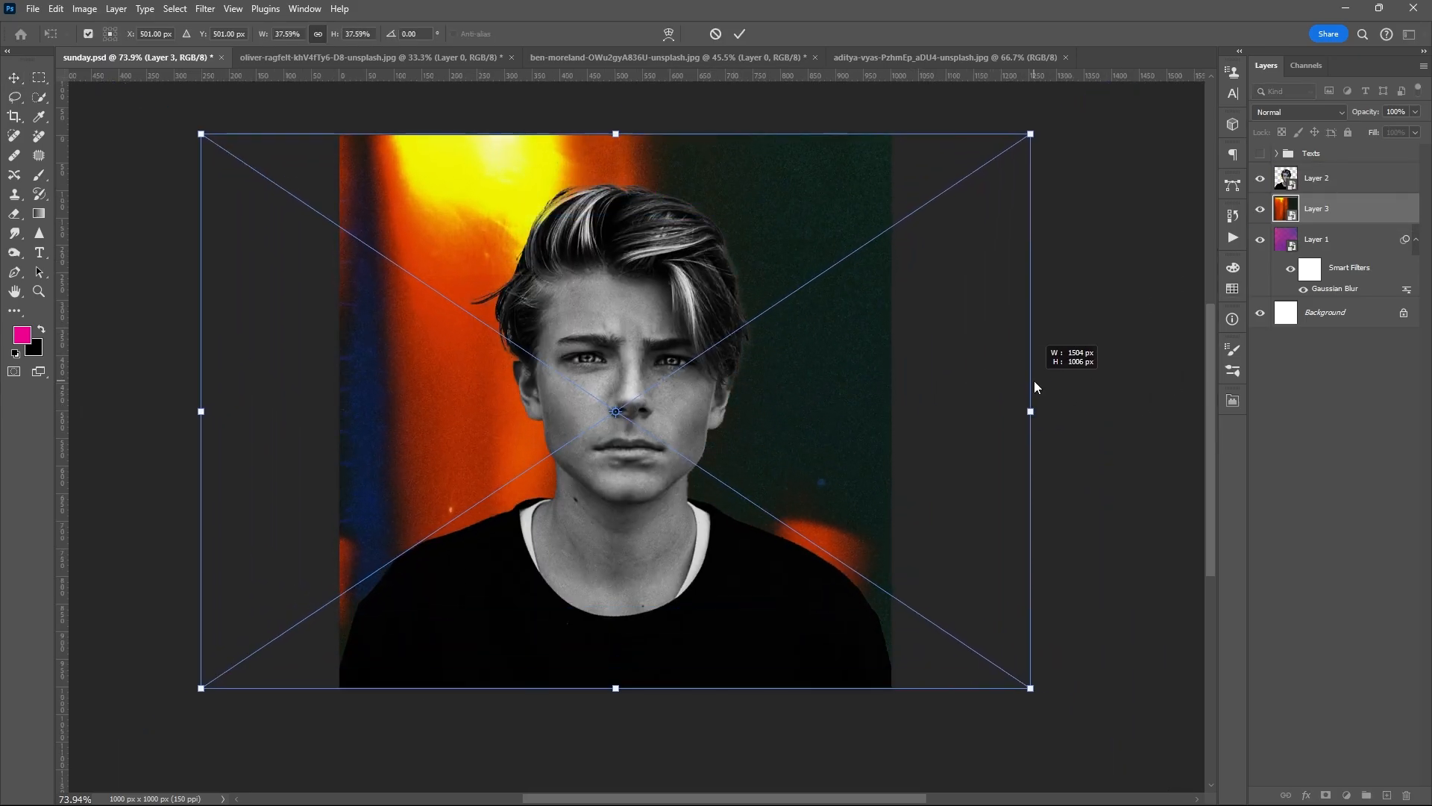
# Step: Fit the light-leak texture under the portrait and blend it in Color Dodge at 50% opacity
pyautogui.click(740, 35)
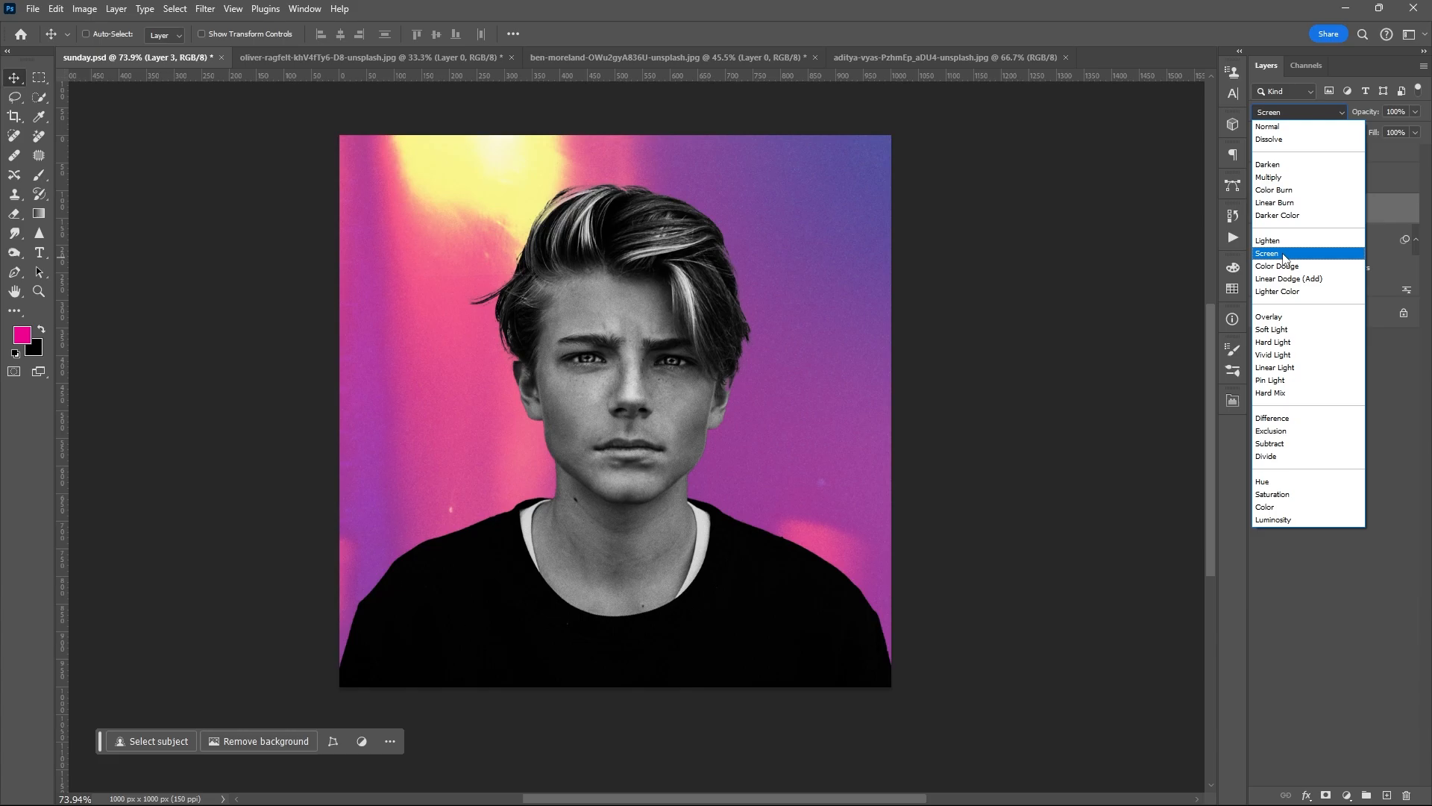
pyautogui.click(1275, 265)
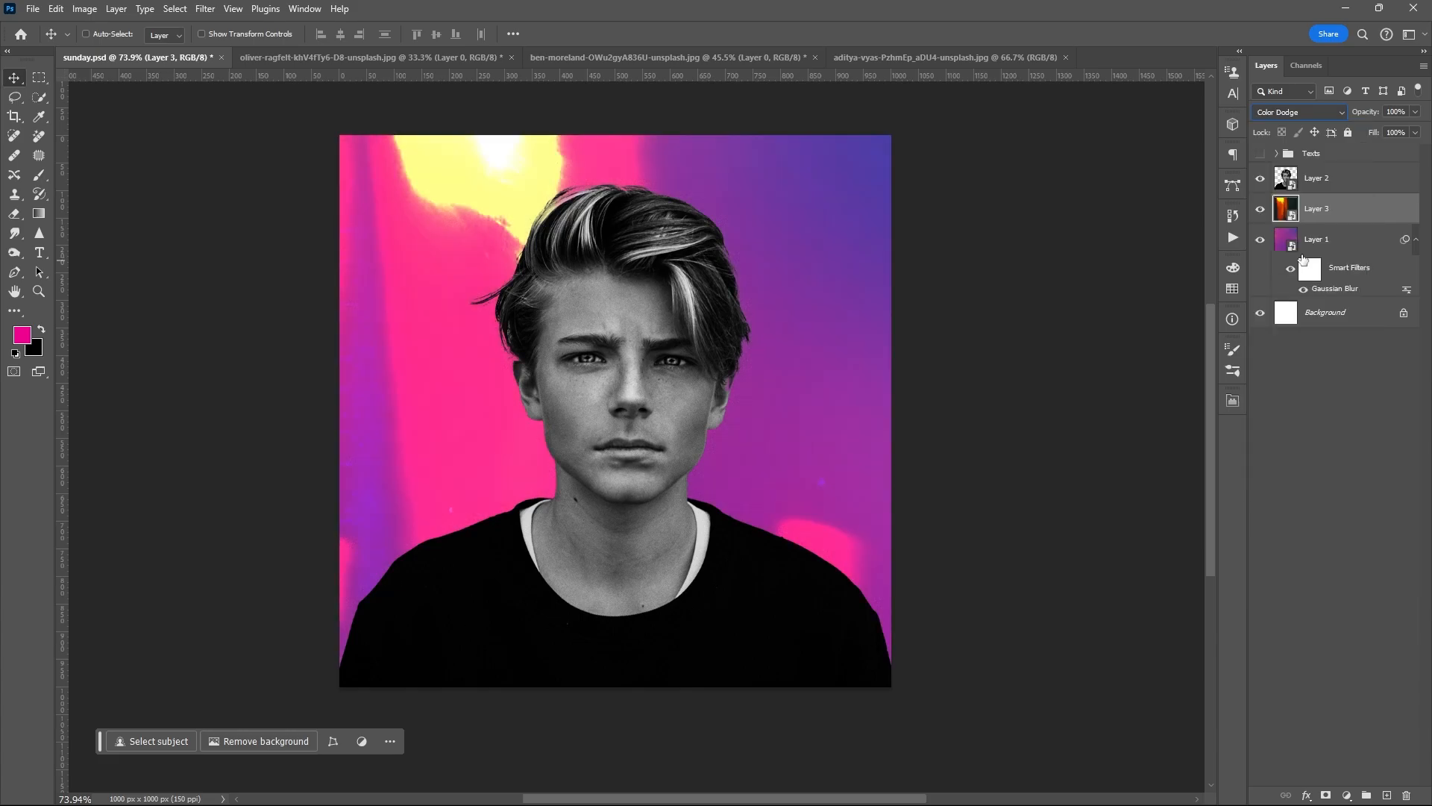
pyautogui.moveTo(1416, 130); pyautogui.dragTo(1381, 130)
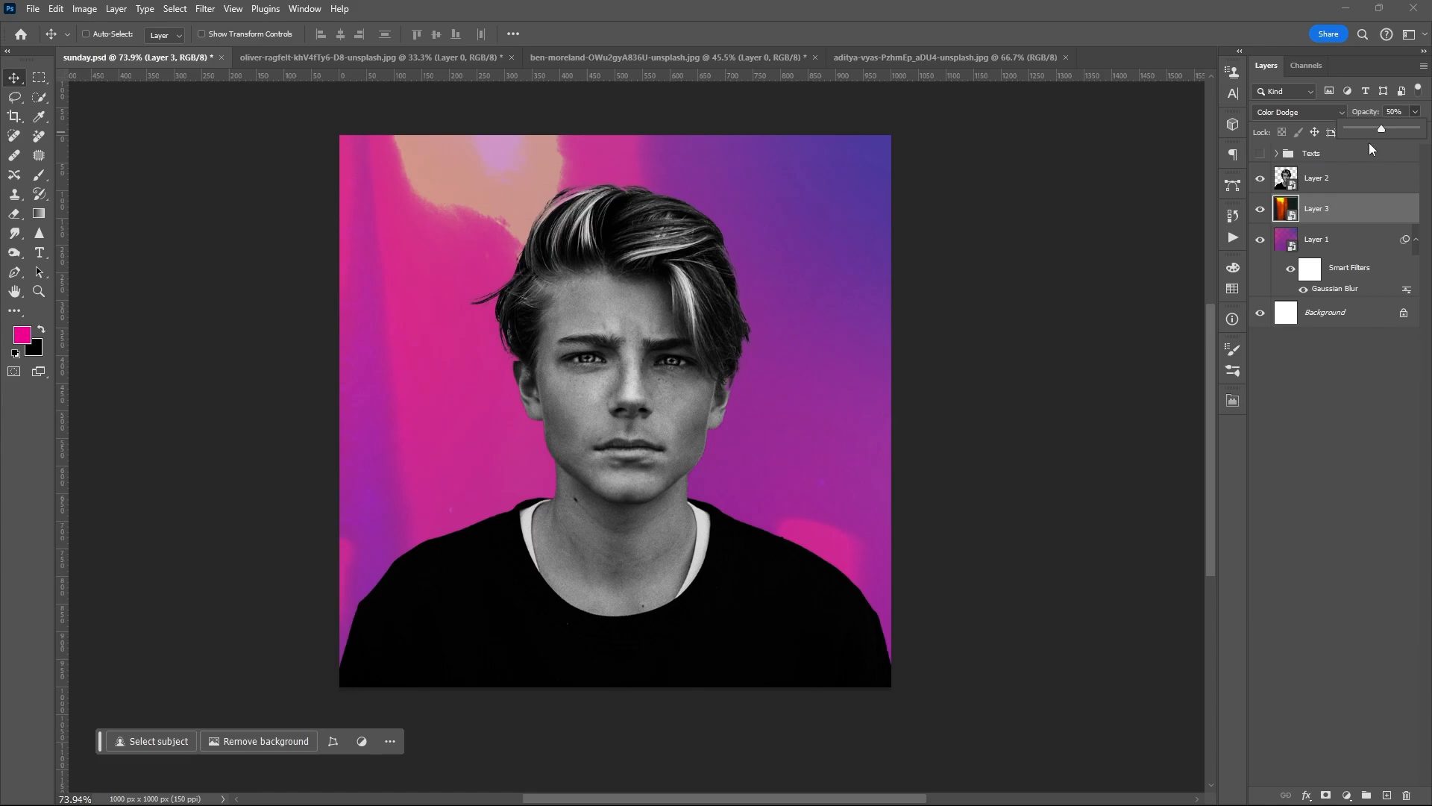
pyautogui.moveTo(952, 119)
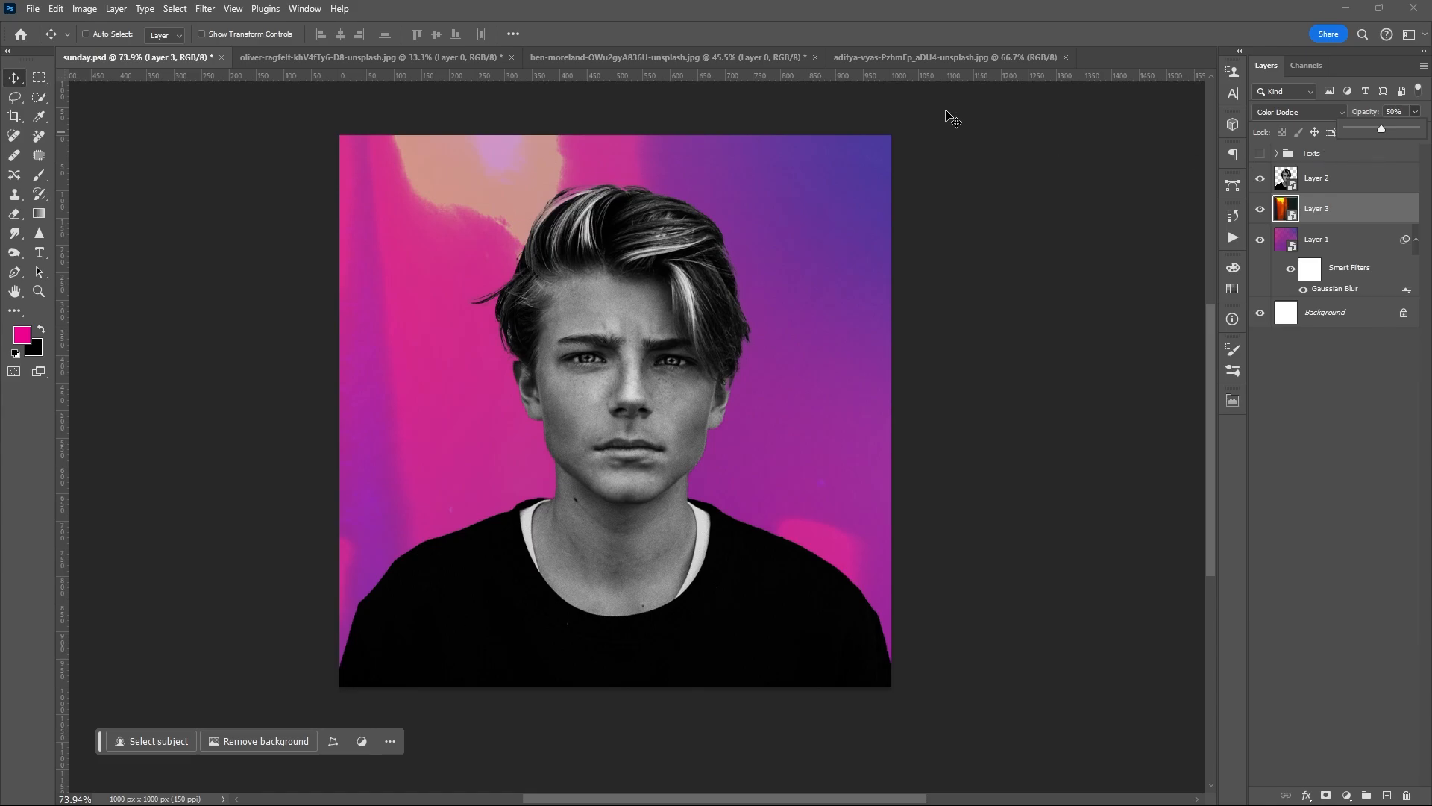
# Step: Bring in the snow photo as Layer 4, scale it over the canvas and set it to Screen mode
pyautogui.click(930, 57)
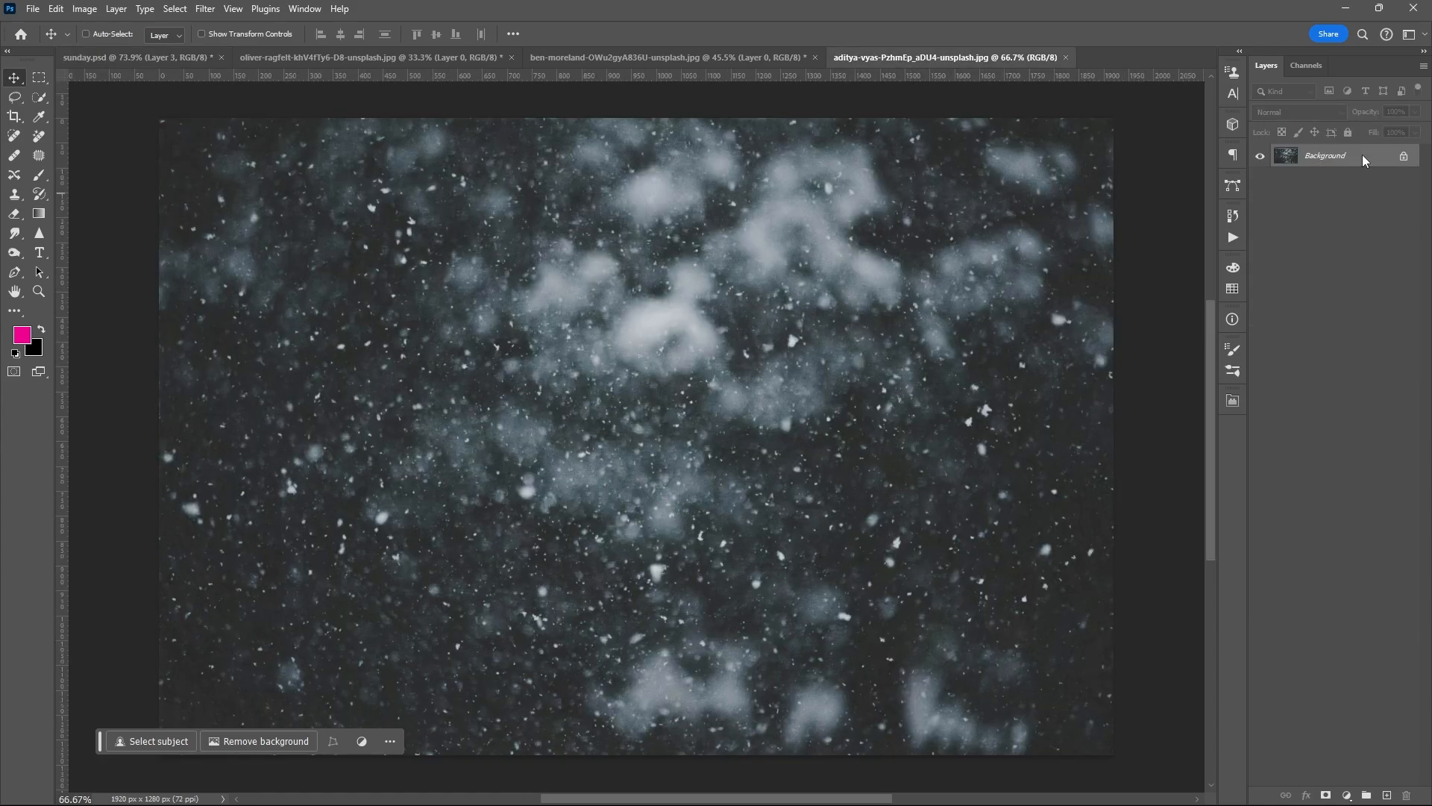
pyautogui.click(138, 57)
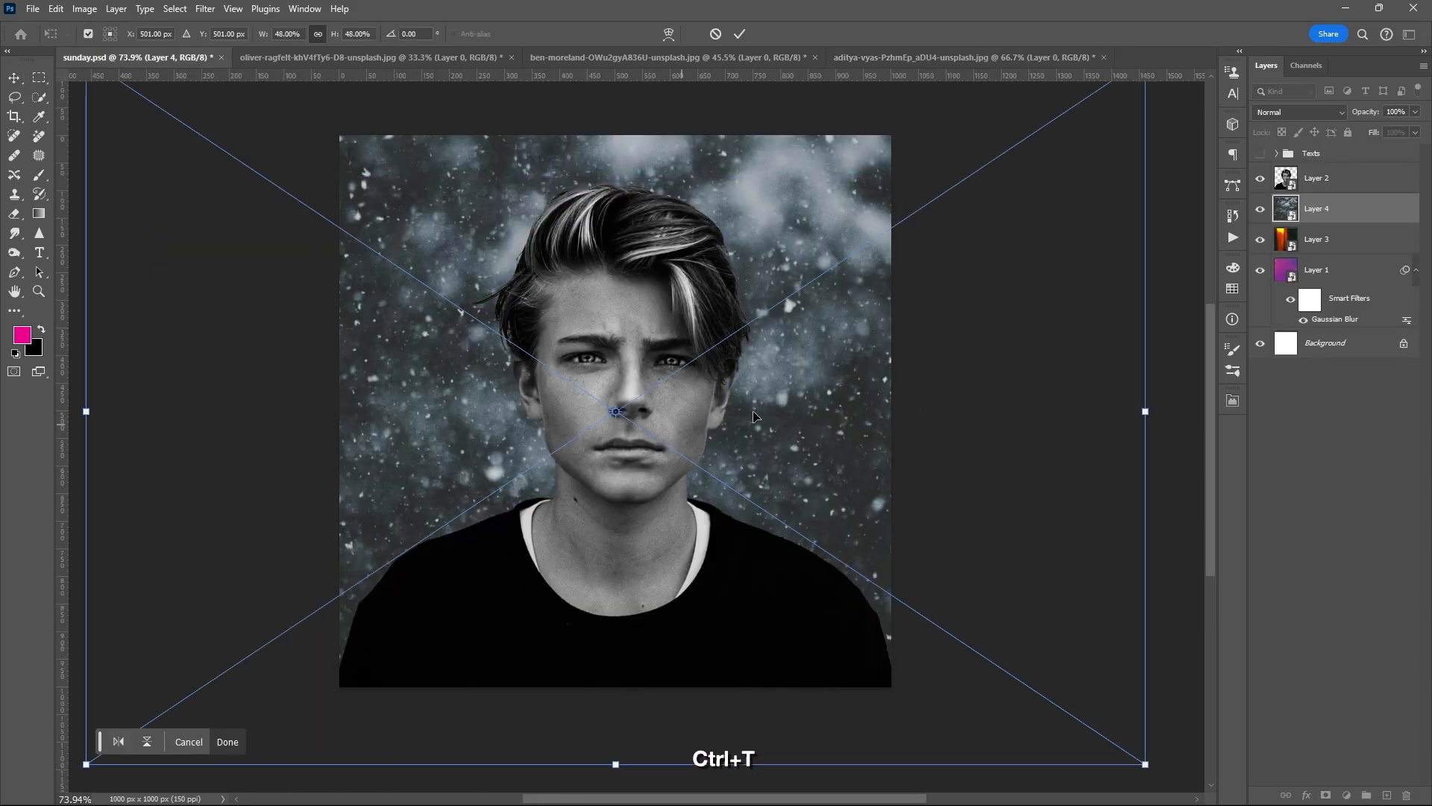
pyautogui.moveTo(1145, 411); pyautogui.dragTo(1038, 410)
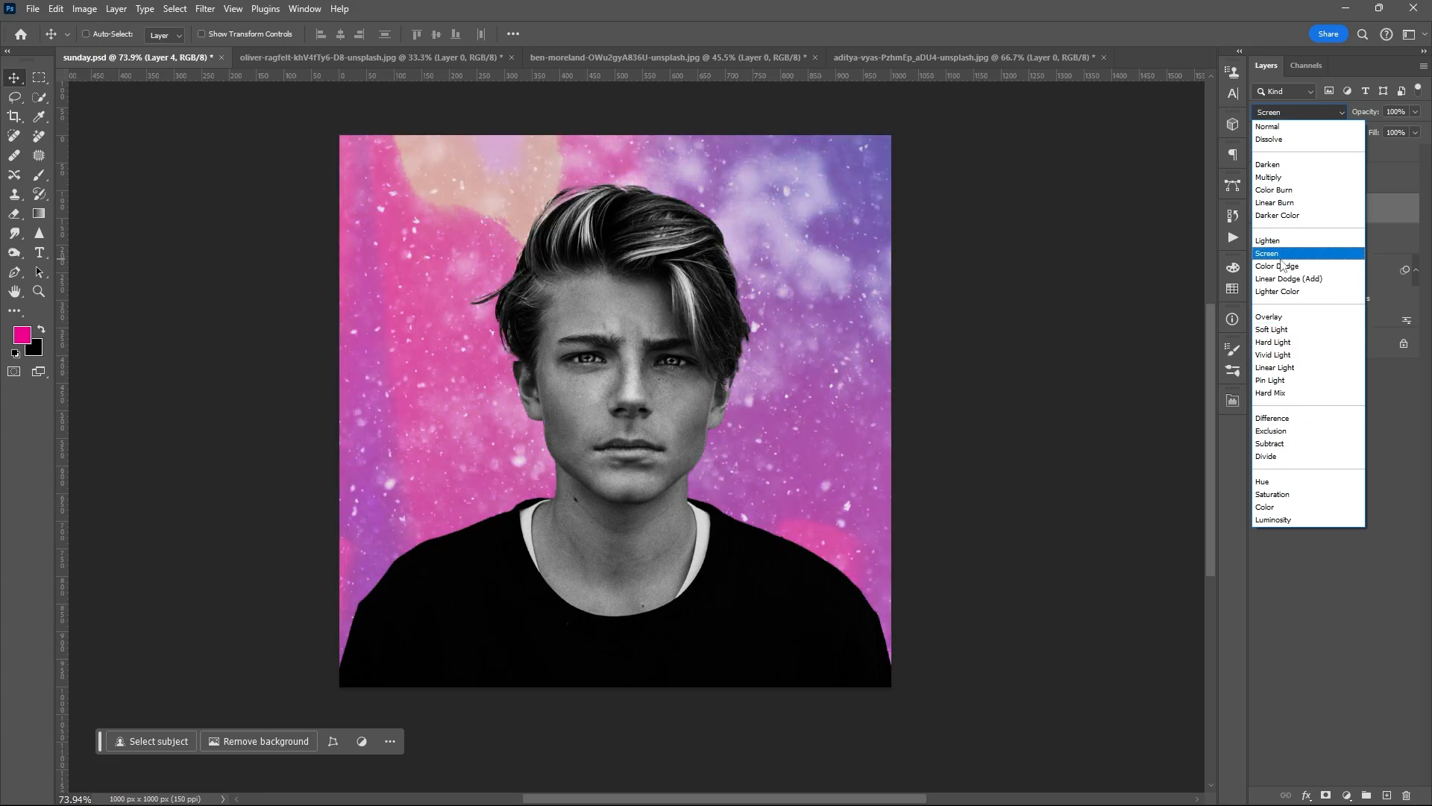
pyautogui.click(1268, 254)
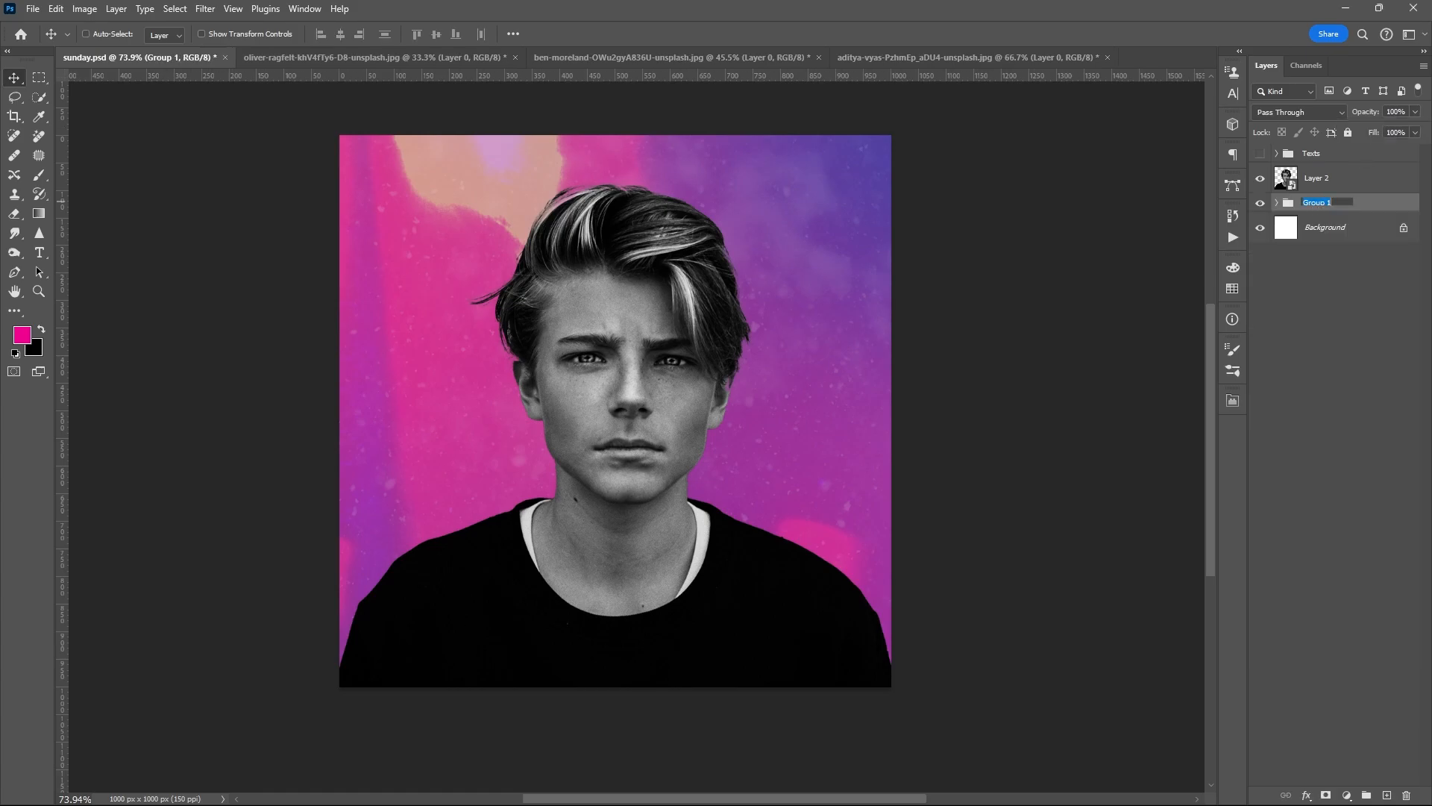
# Step: Name the background group BG and add a Gradient Map adjustment clipped above the portrait
pyautogui.click(1318, 178)
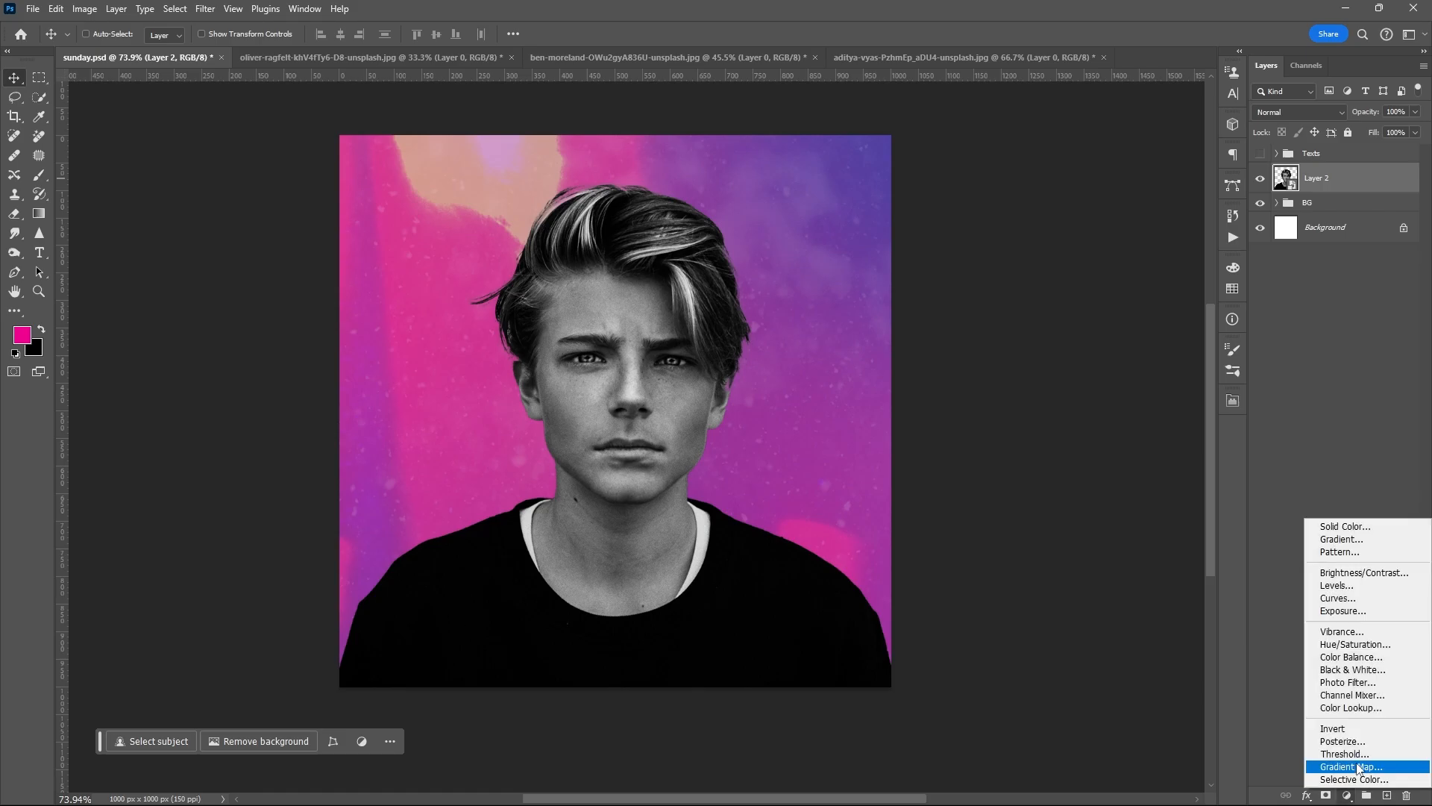
pyautogui.click(1351, 766)
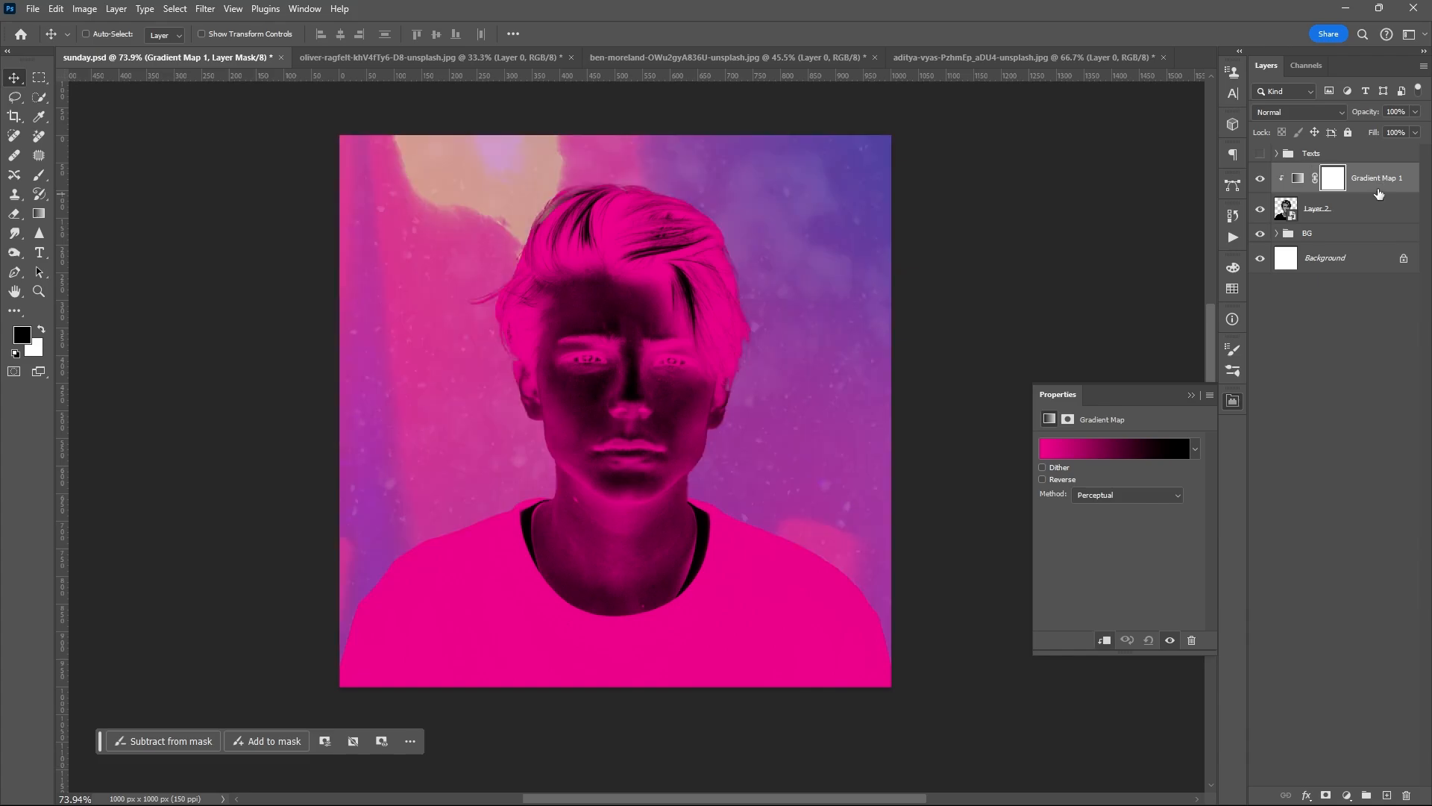
pyautogui.rightClick(1361, 178)
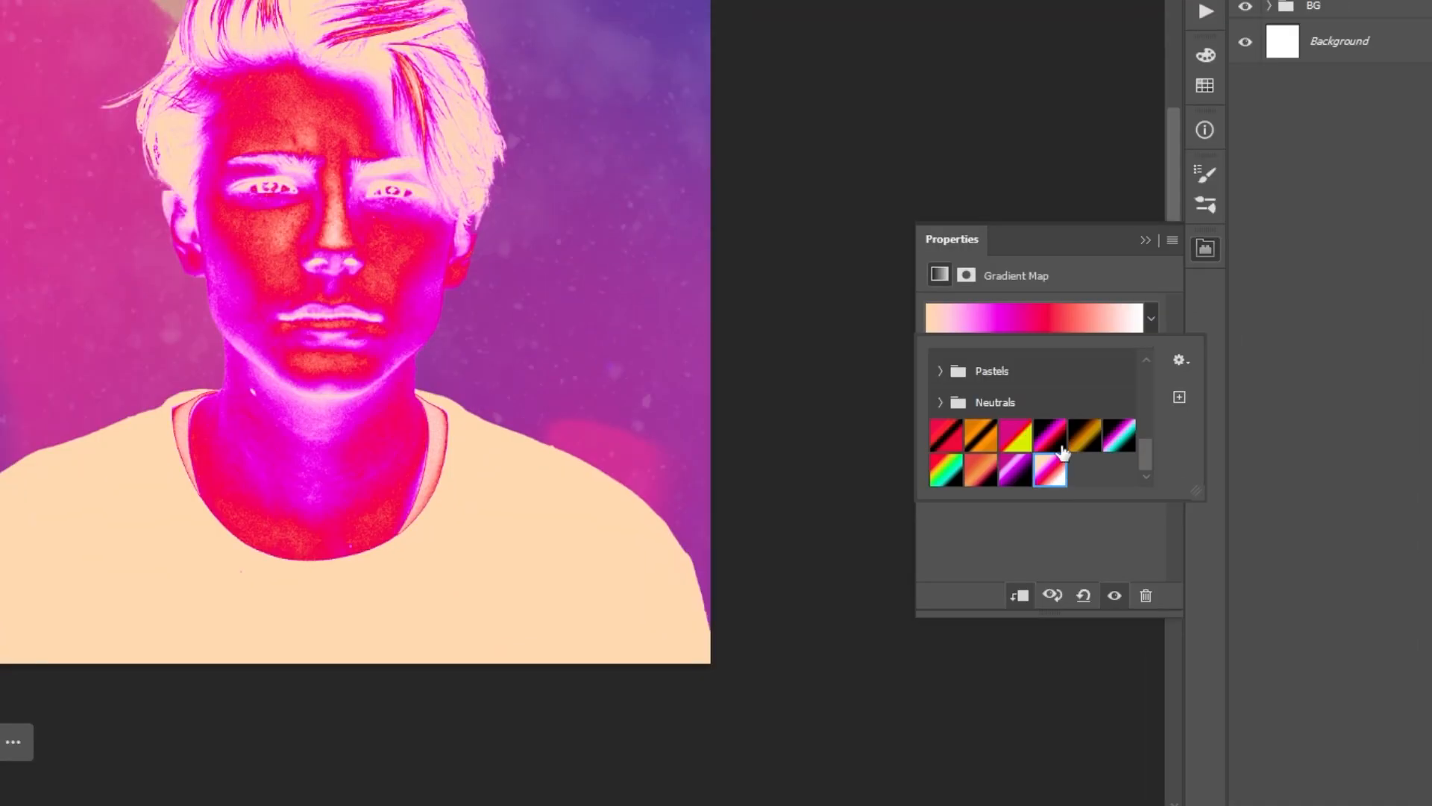
# Step: Choose a pink-purple preset gradient for the map and confirm it
pyautogui.click(1037, 318)
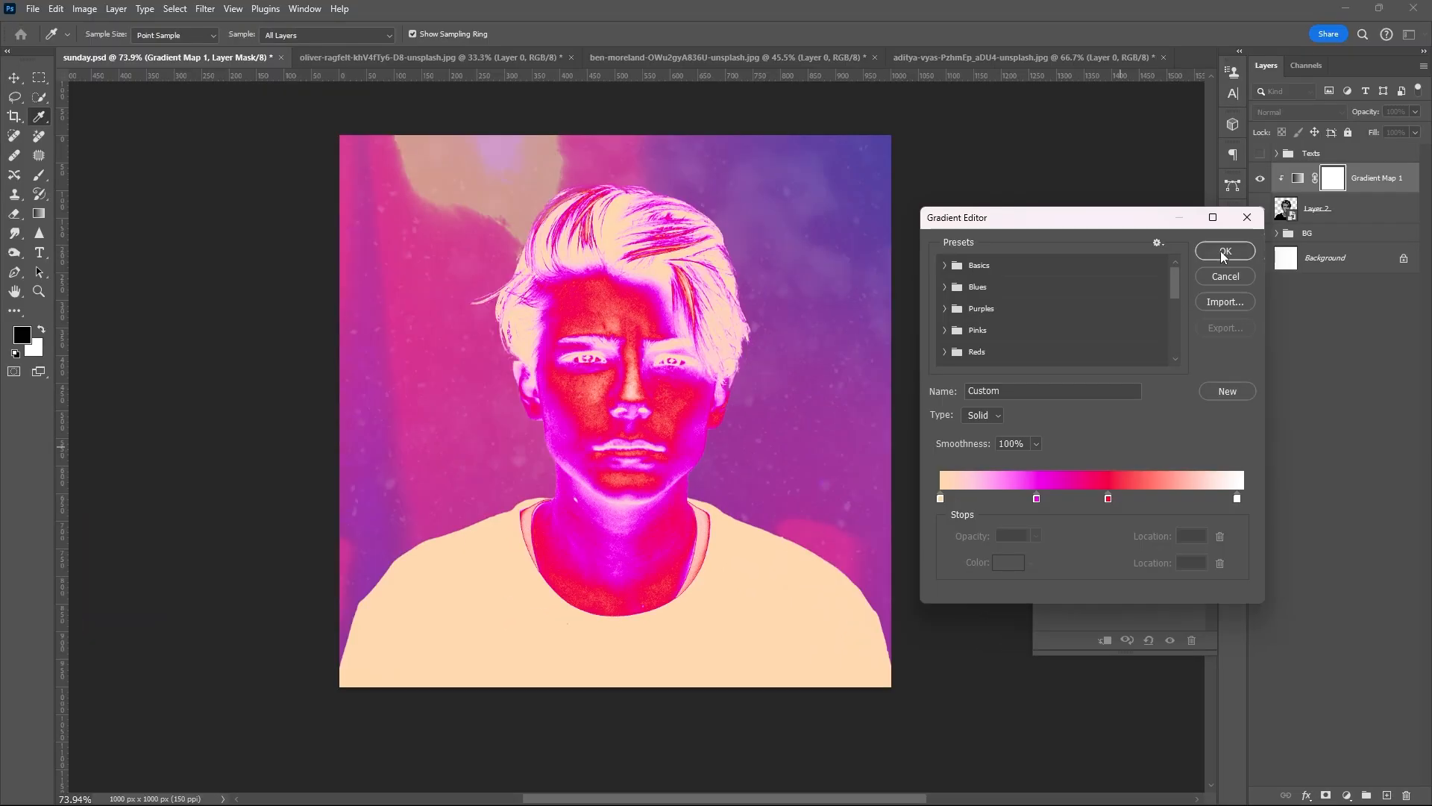
pyautogui.click(1225, 251)
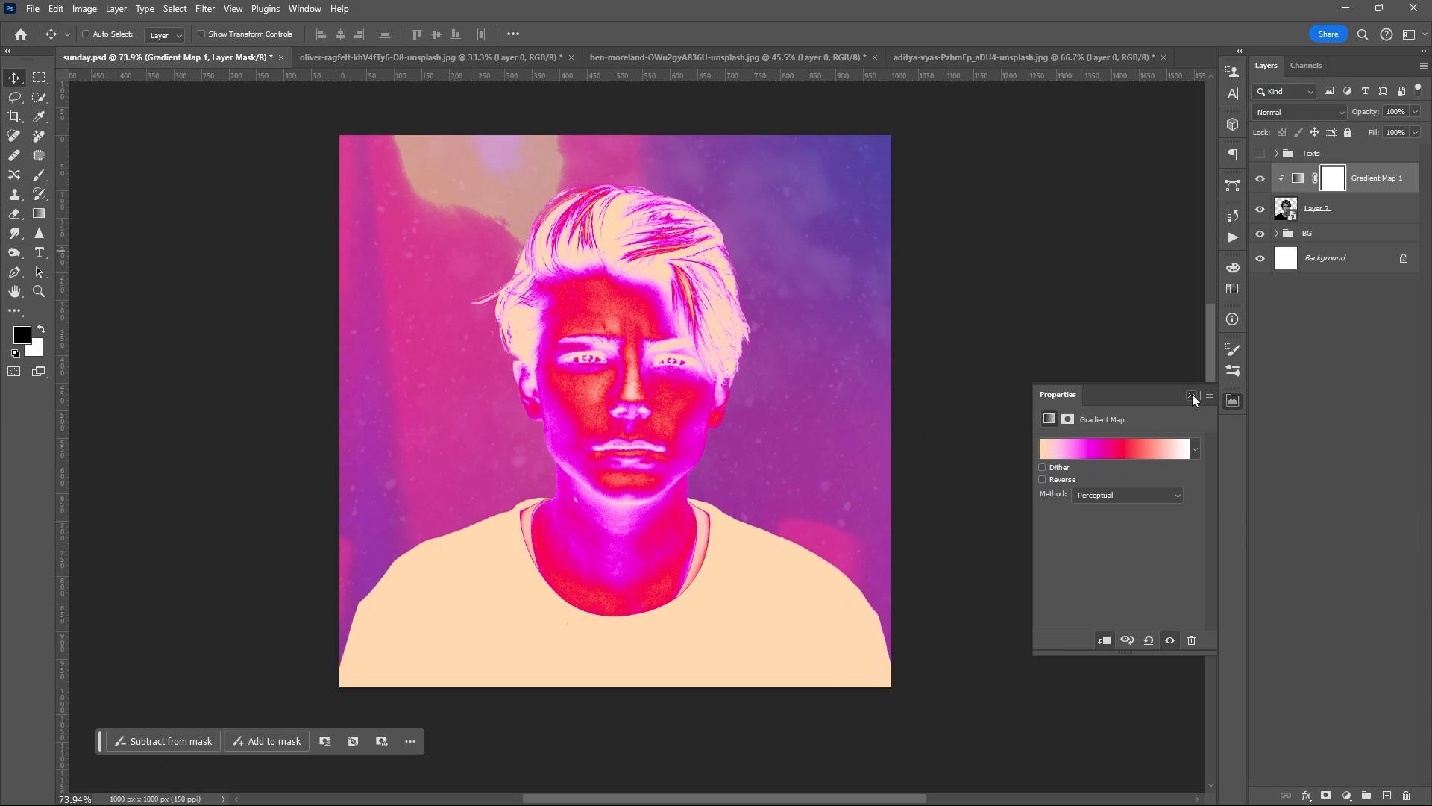
pyautogui.click(1191, 394)
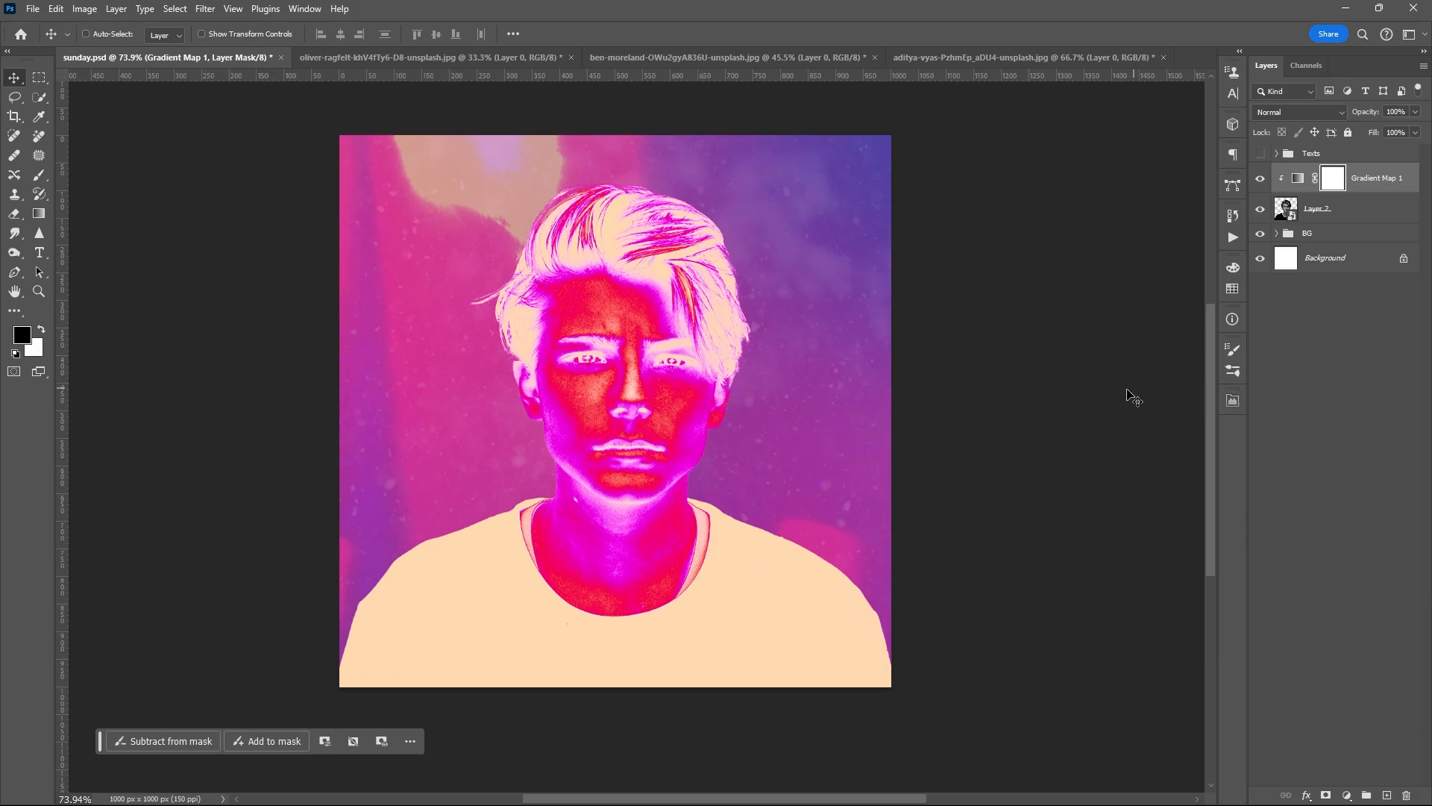
pyautogui.moveTo(612, 292)
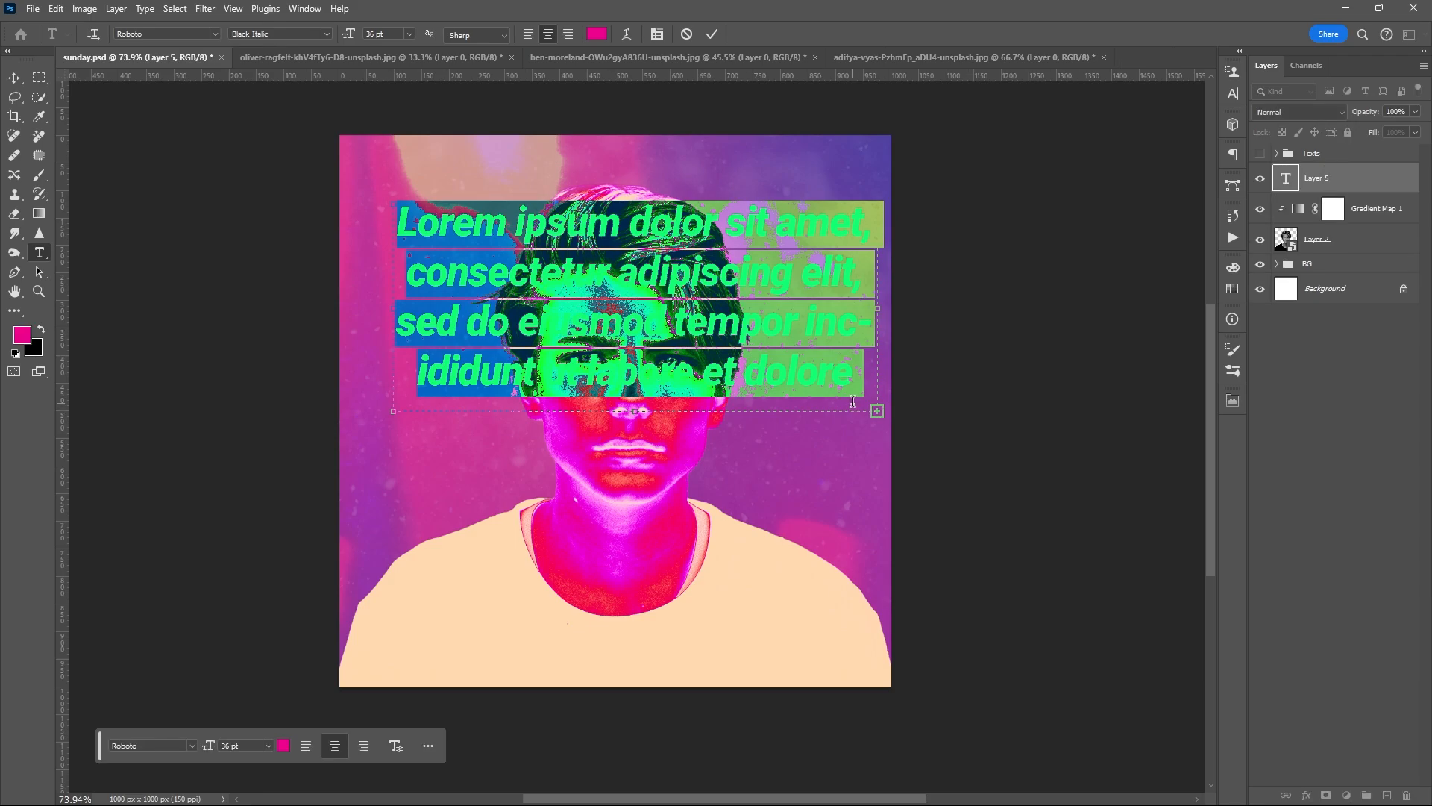
# Step: Create a text layer reading 'Saxs' in white Old London Alternate at 192 pt
pyautogui.write('Saxs')
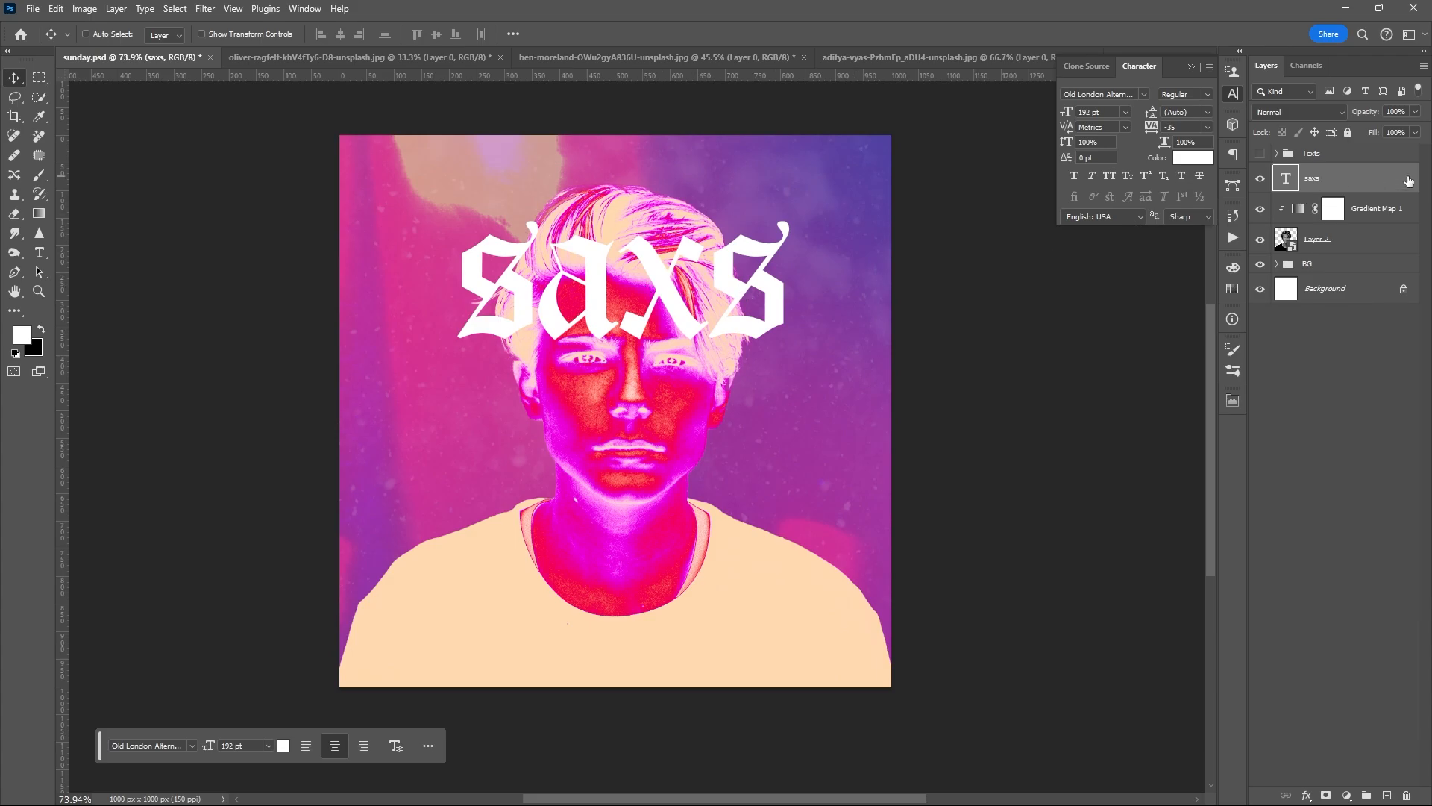
pyautogui.doubleClick(1316, 177)
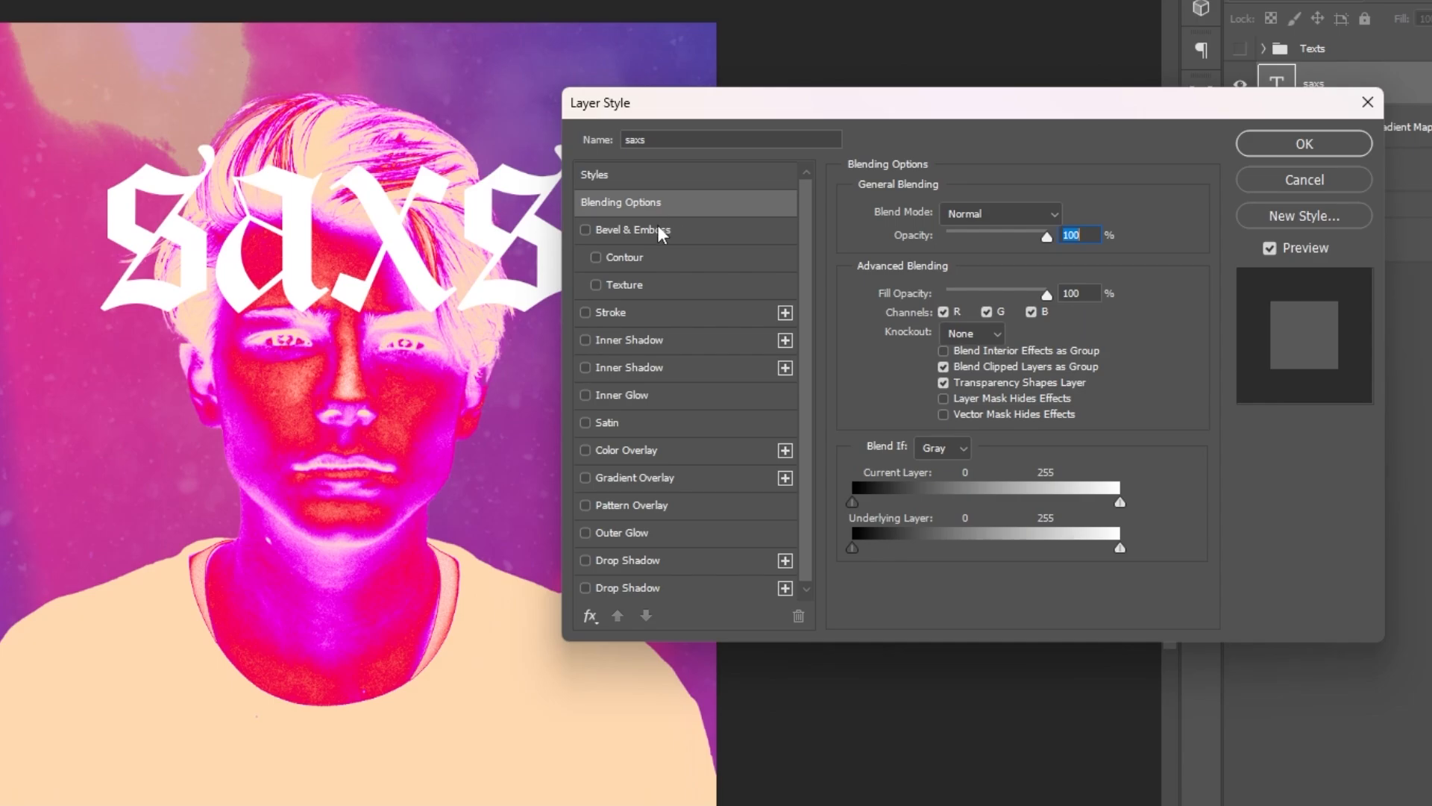
# Step: Enable Bevel & Emboss with Pillow Emboss style and 25% shadow opacity, then confirm
pyautogui.click(585, 230)
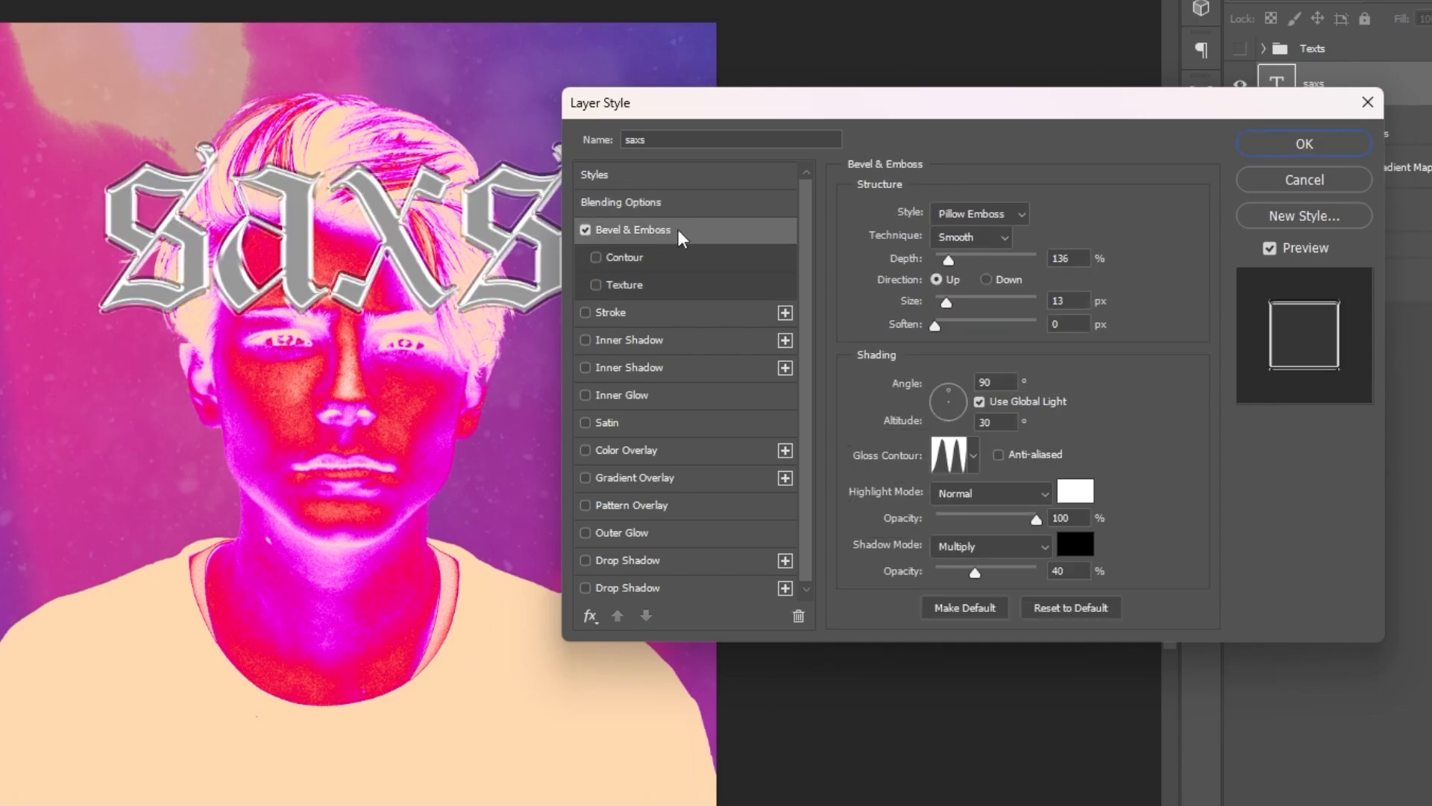
pyautogui.moveTo(1044, 265)
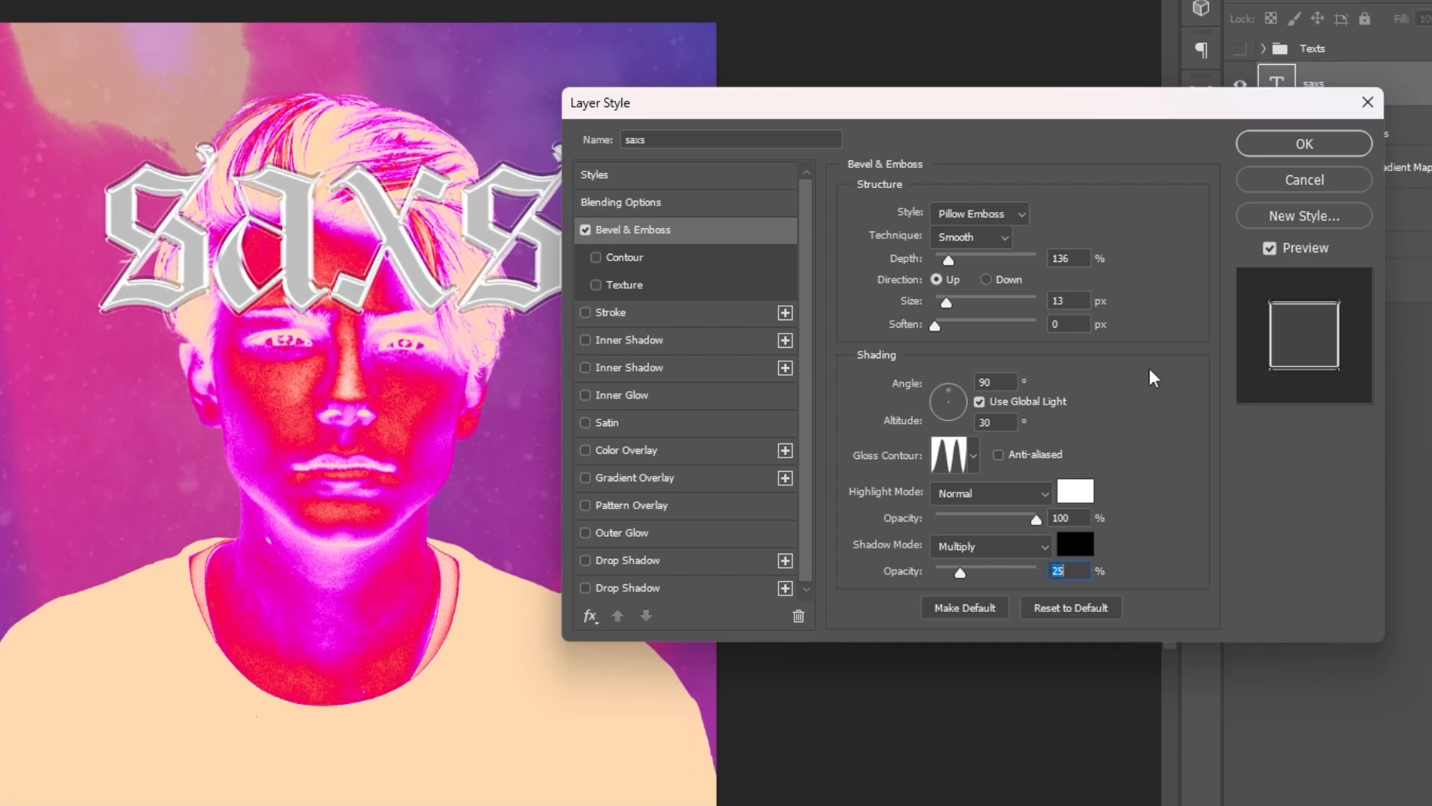
pyautogui.moveTo(1304, 152)
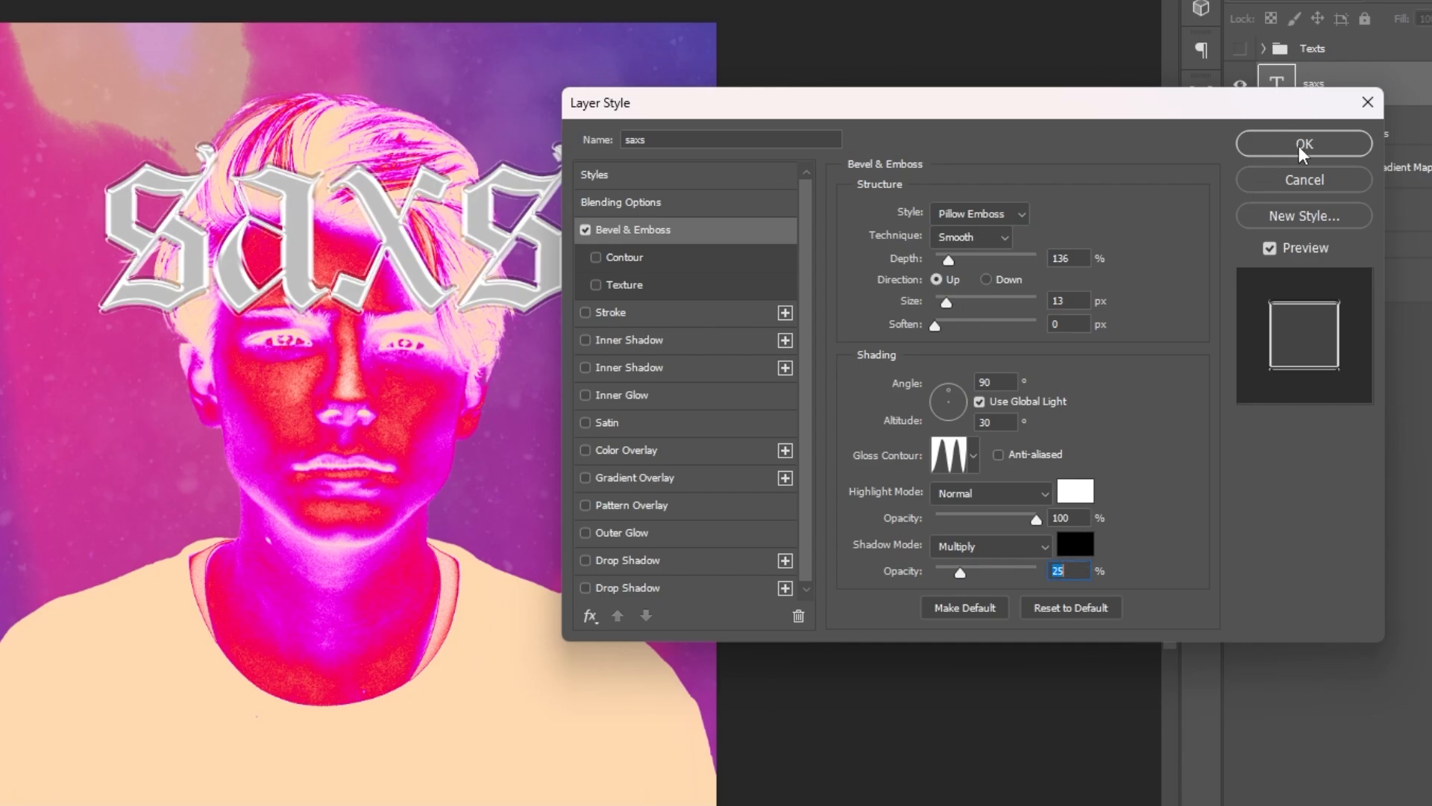
pyautogui.click(1302, 145)
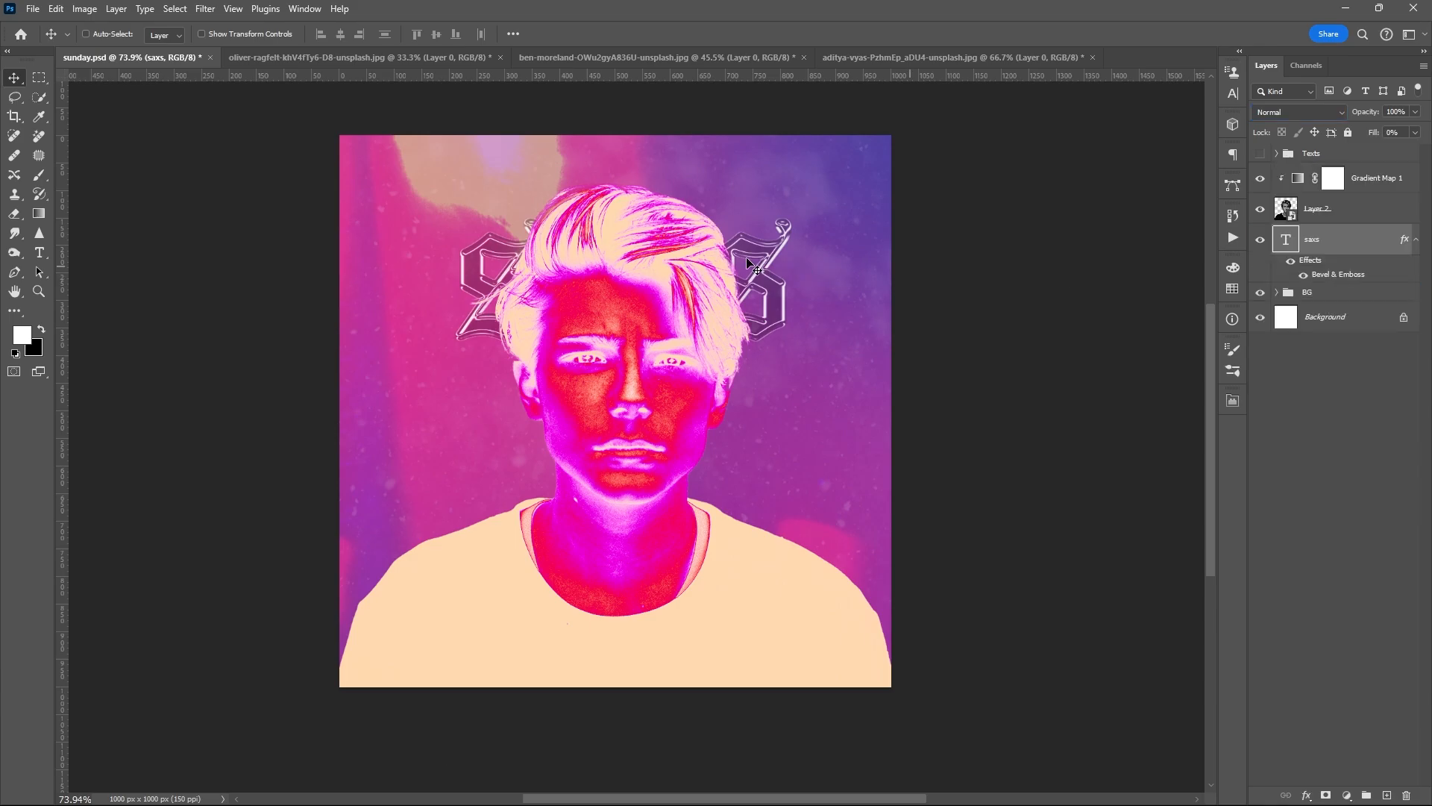
# Step: Duplicate the embossed saxs text, recolour the captions with a pink sampled from the poster, and stamp visible layers
pyautogui.press('ctrl+t')
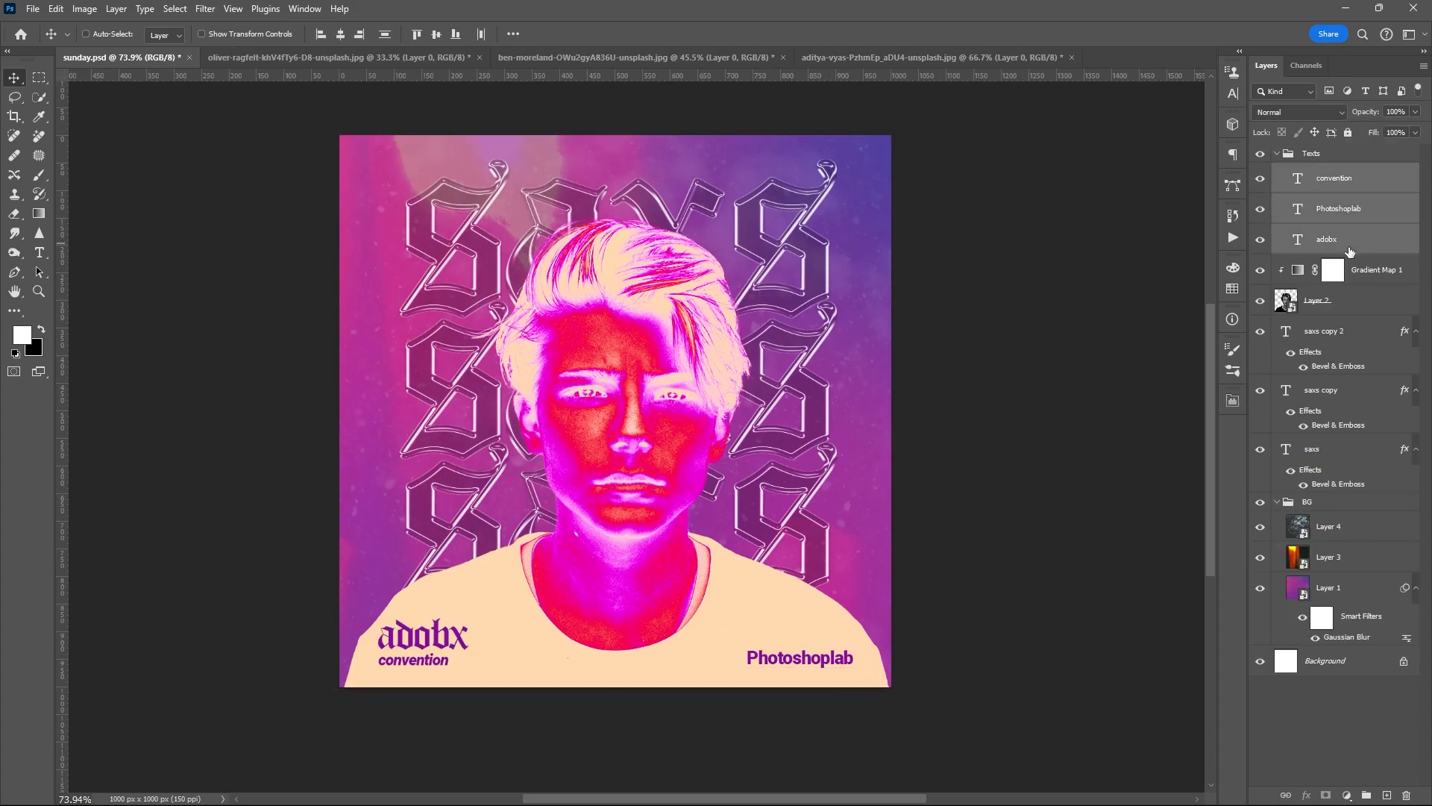
pyautogui.click(1194, 157)
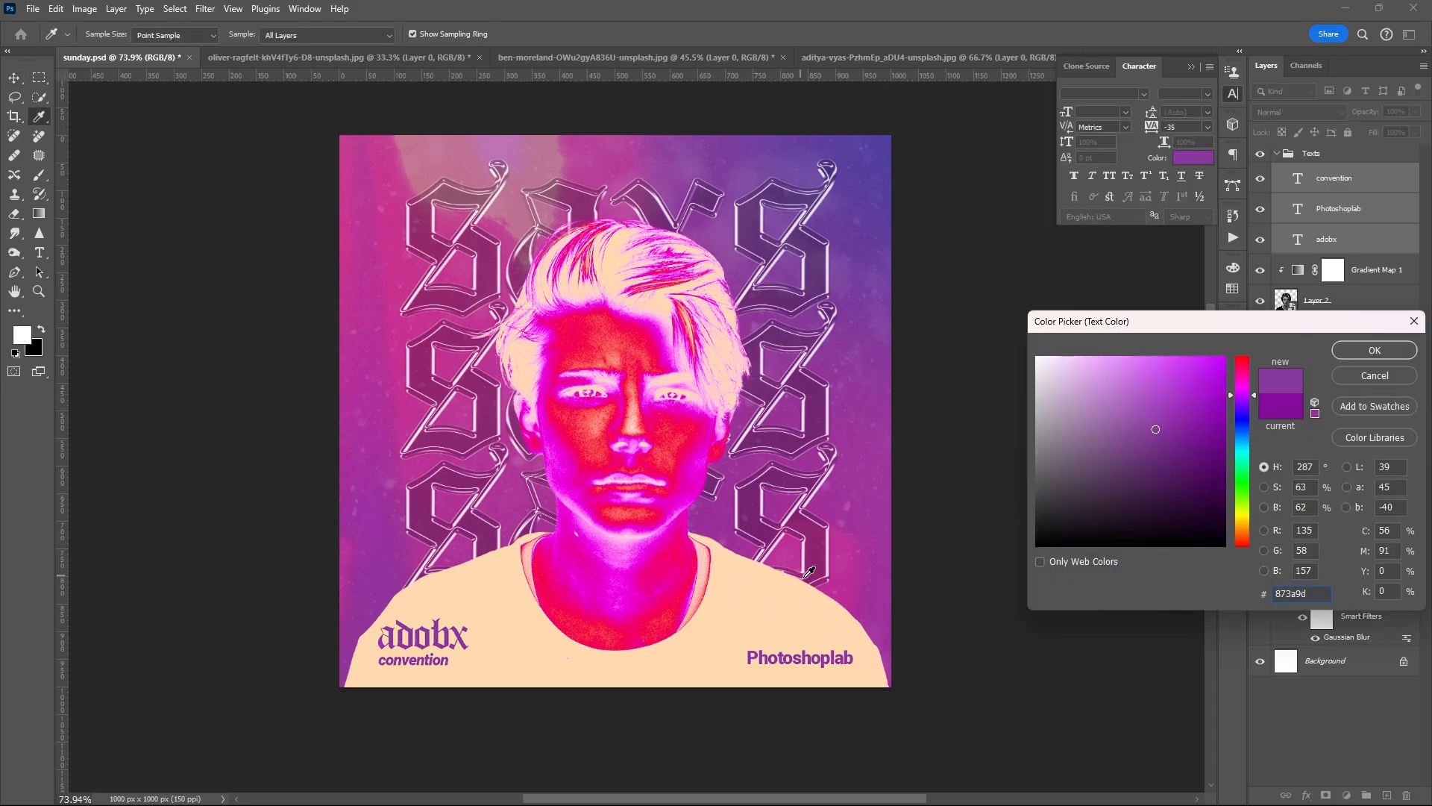
pyautogui.click(1169, 445)
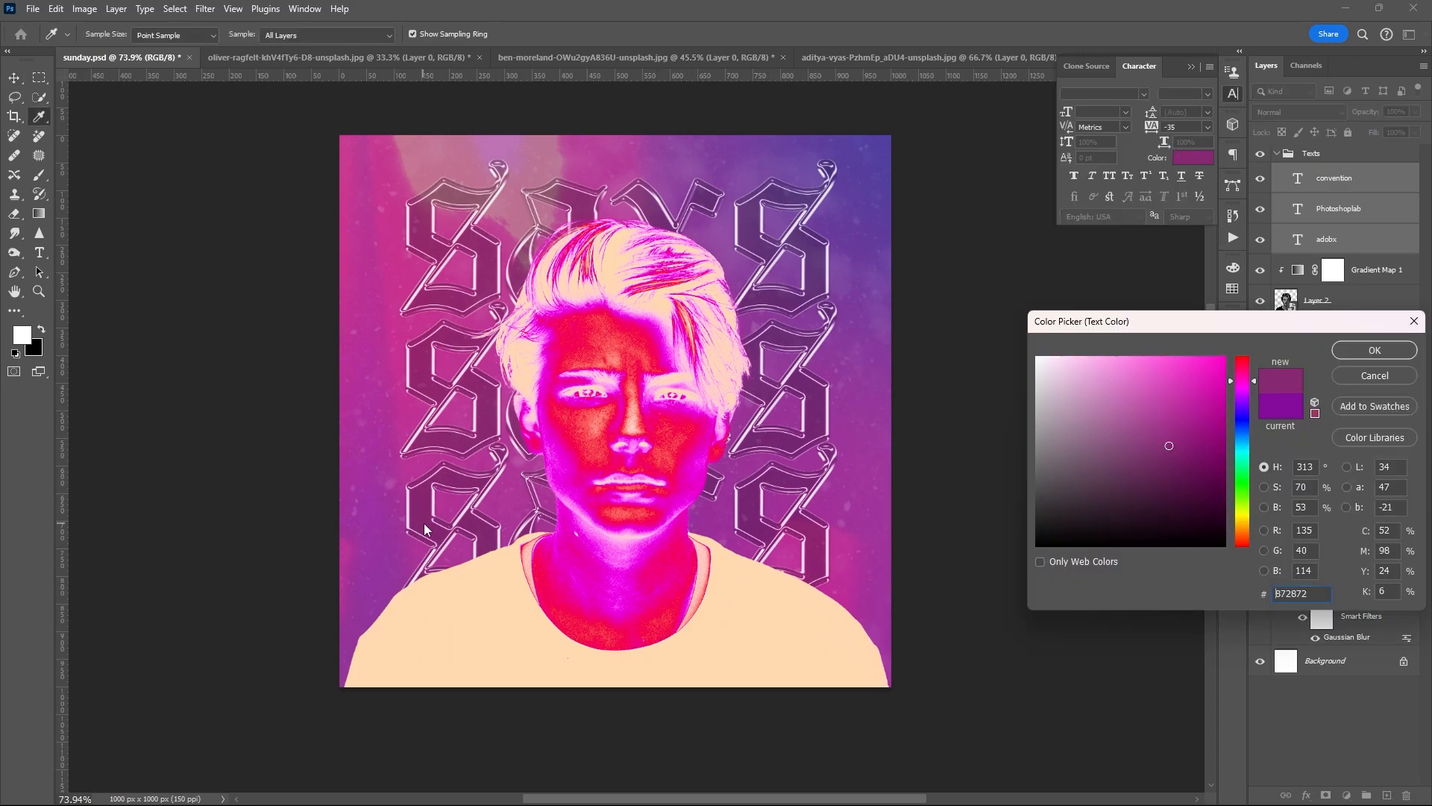
pyautogui.click(1373, 349)
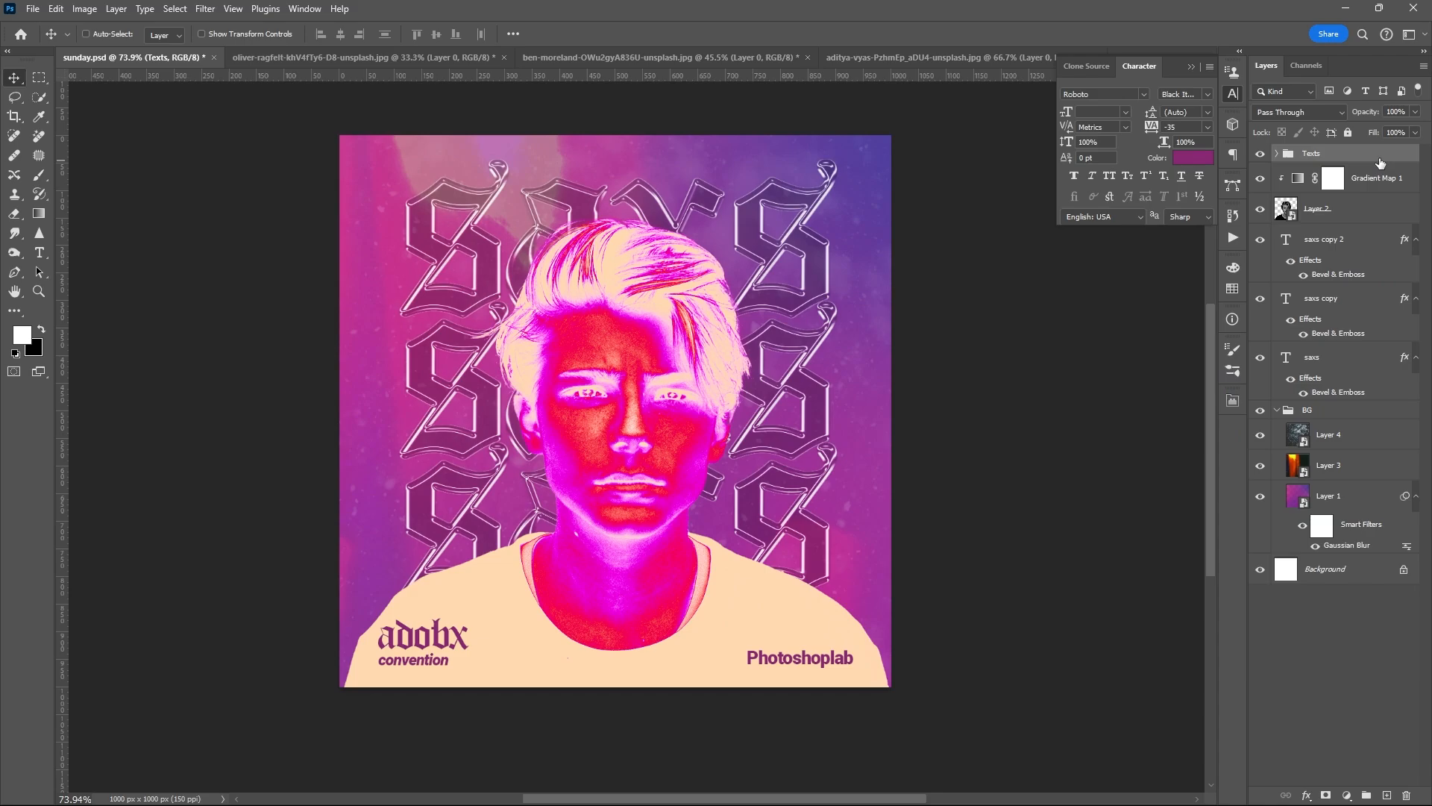
pyautogui.moveTo(1362, 168)
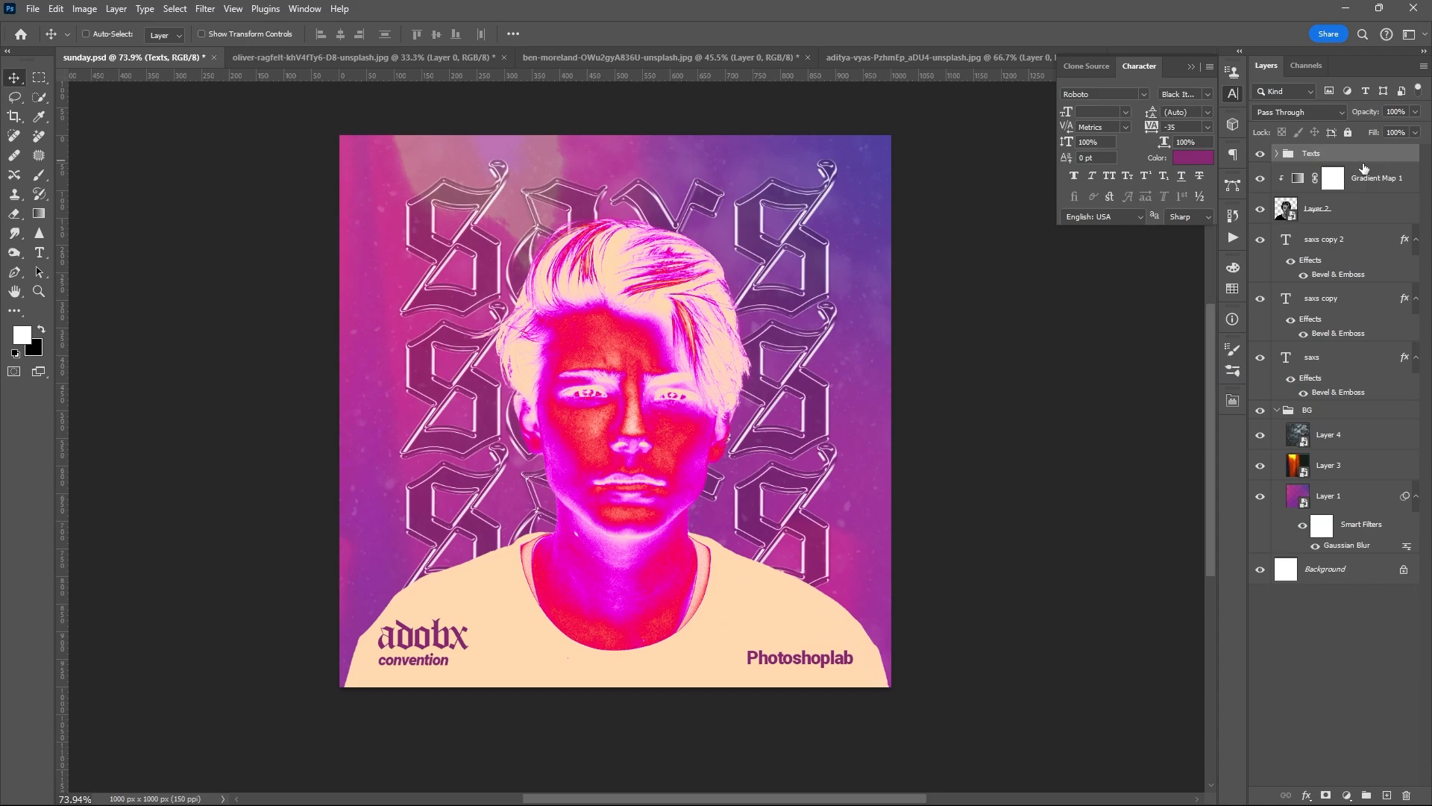
pyautogui.press('ctrl+shift+alt+e')
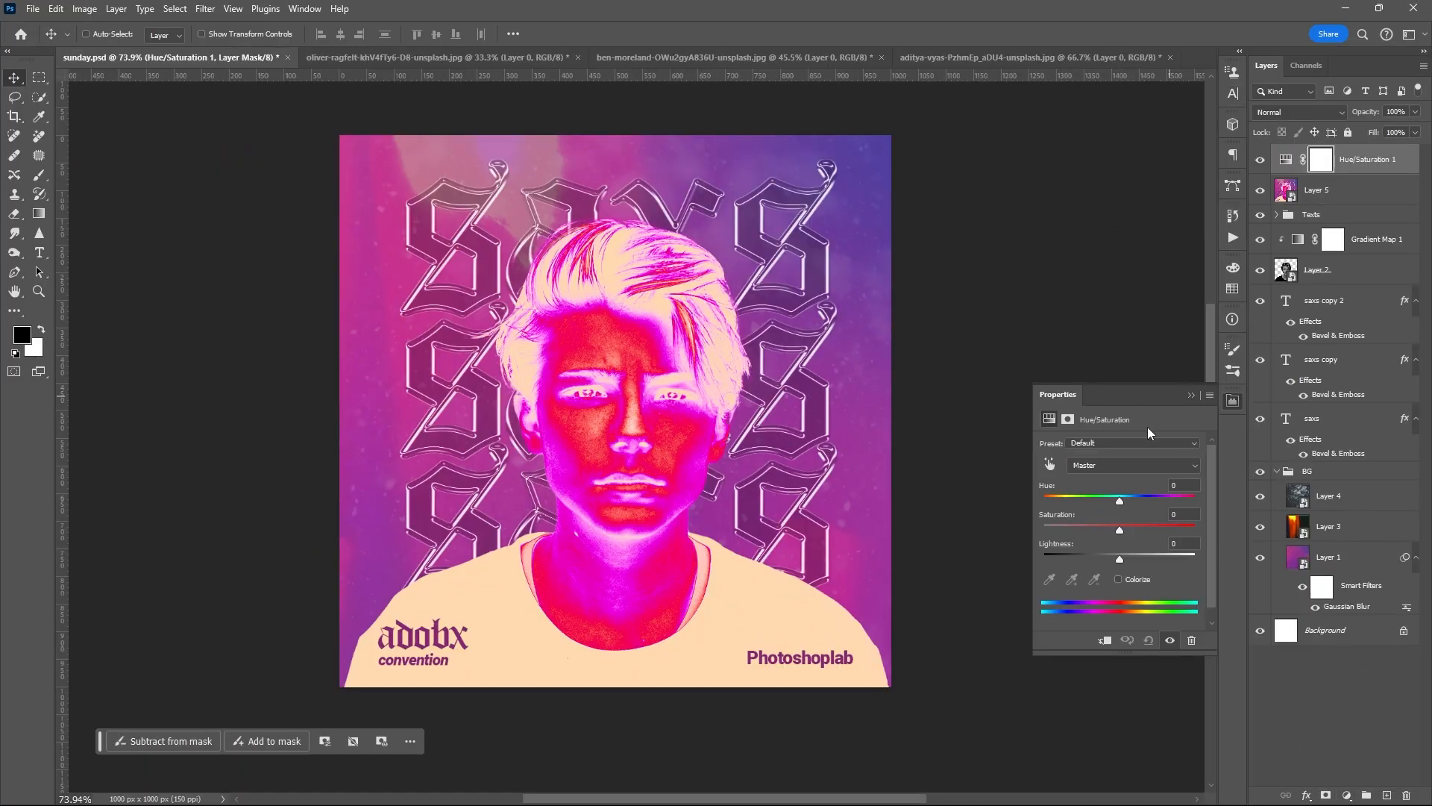
# Step: Set the Hue/Saturation adjustment to about Hue -24 and Saturation +7 for cooler purple tones
pyautogui.moveTo(1119, 500); pyautogui.dragTo(1103, 500)
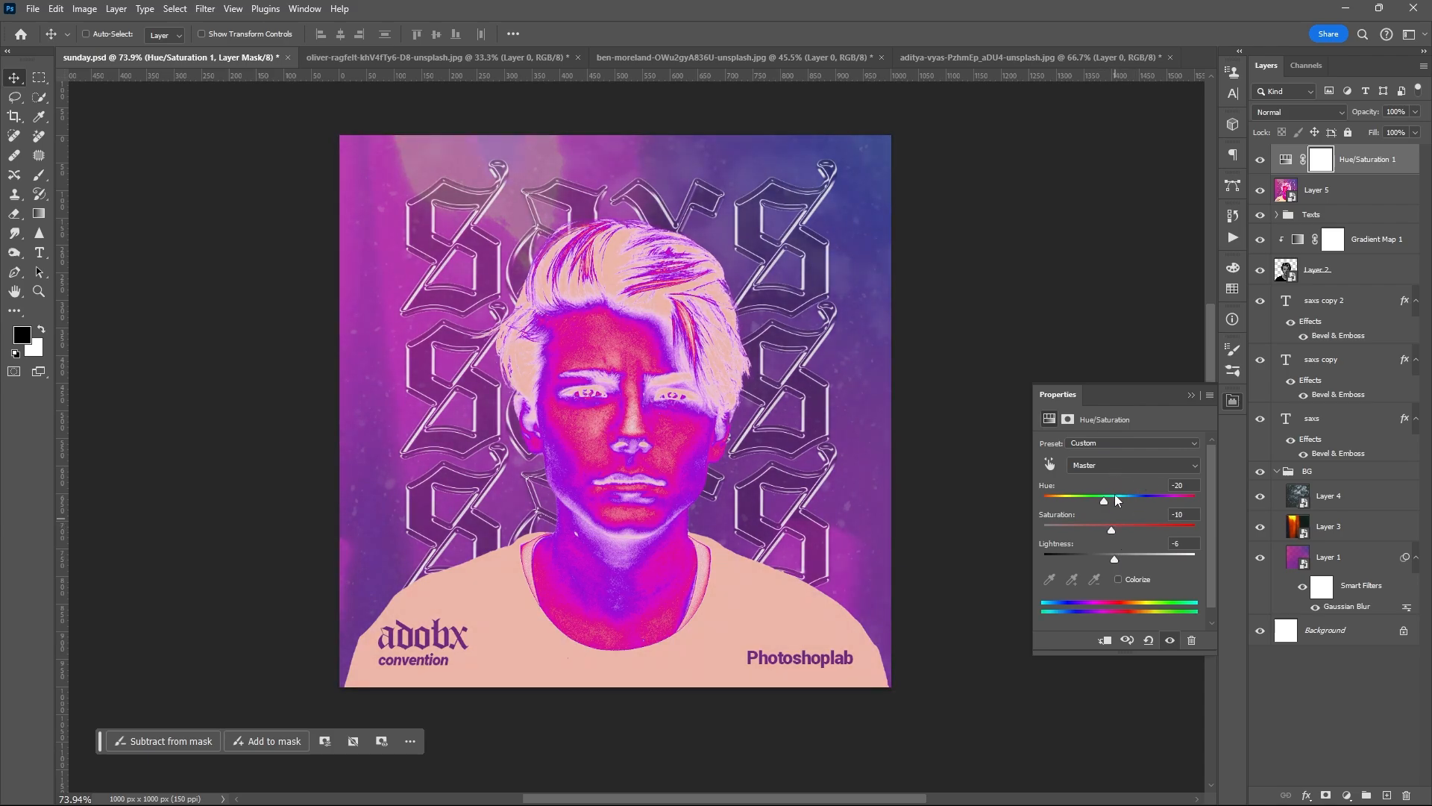
pyautogui.moveTo(1102, 499); pyautogui.dragTo(1092, 499)
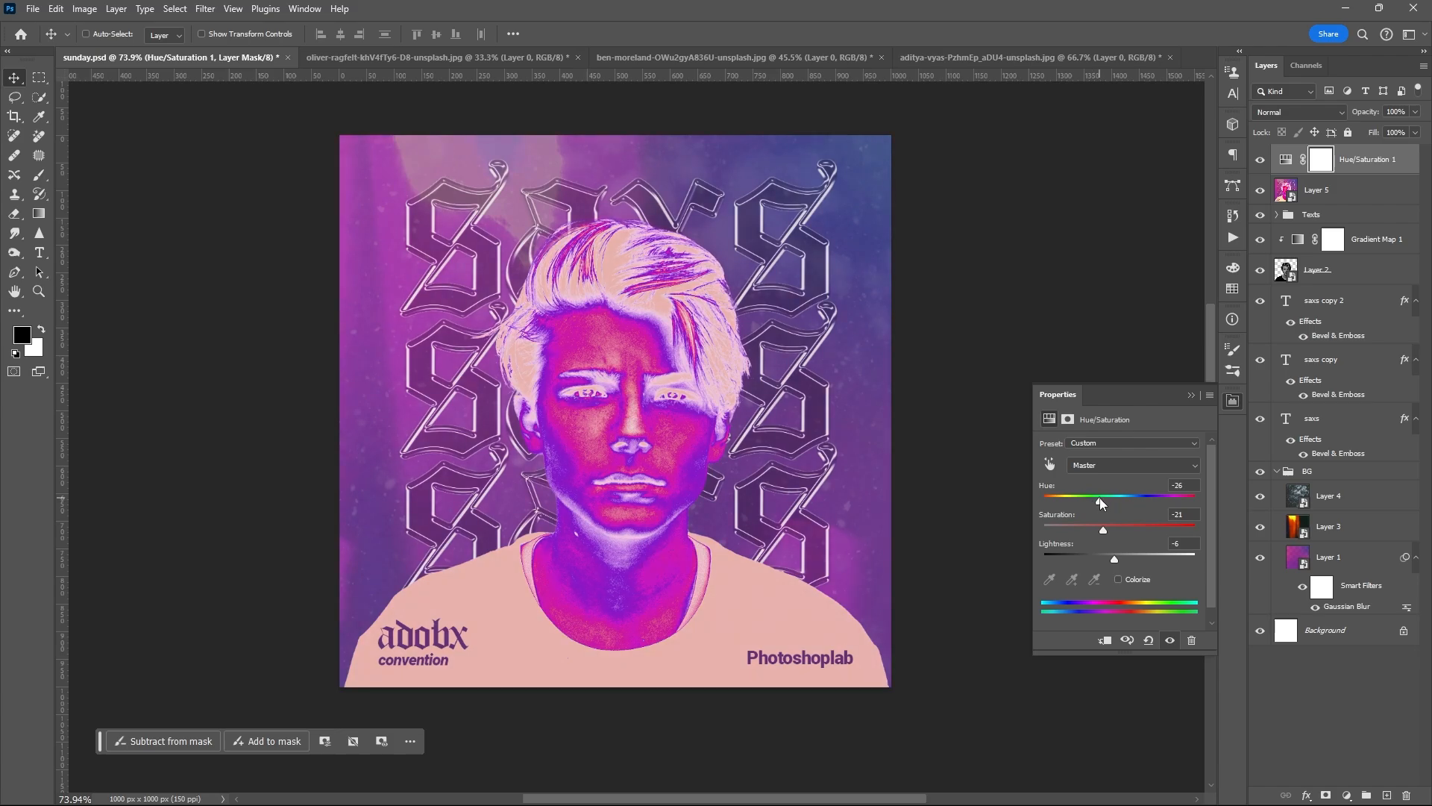
pyautogui.moveTo(1102, 529); pyautogui.dragTo(1119, 529)
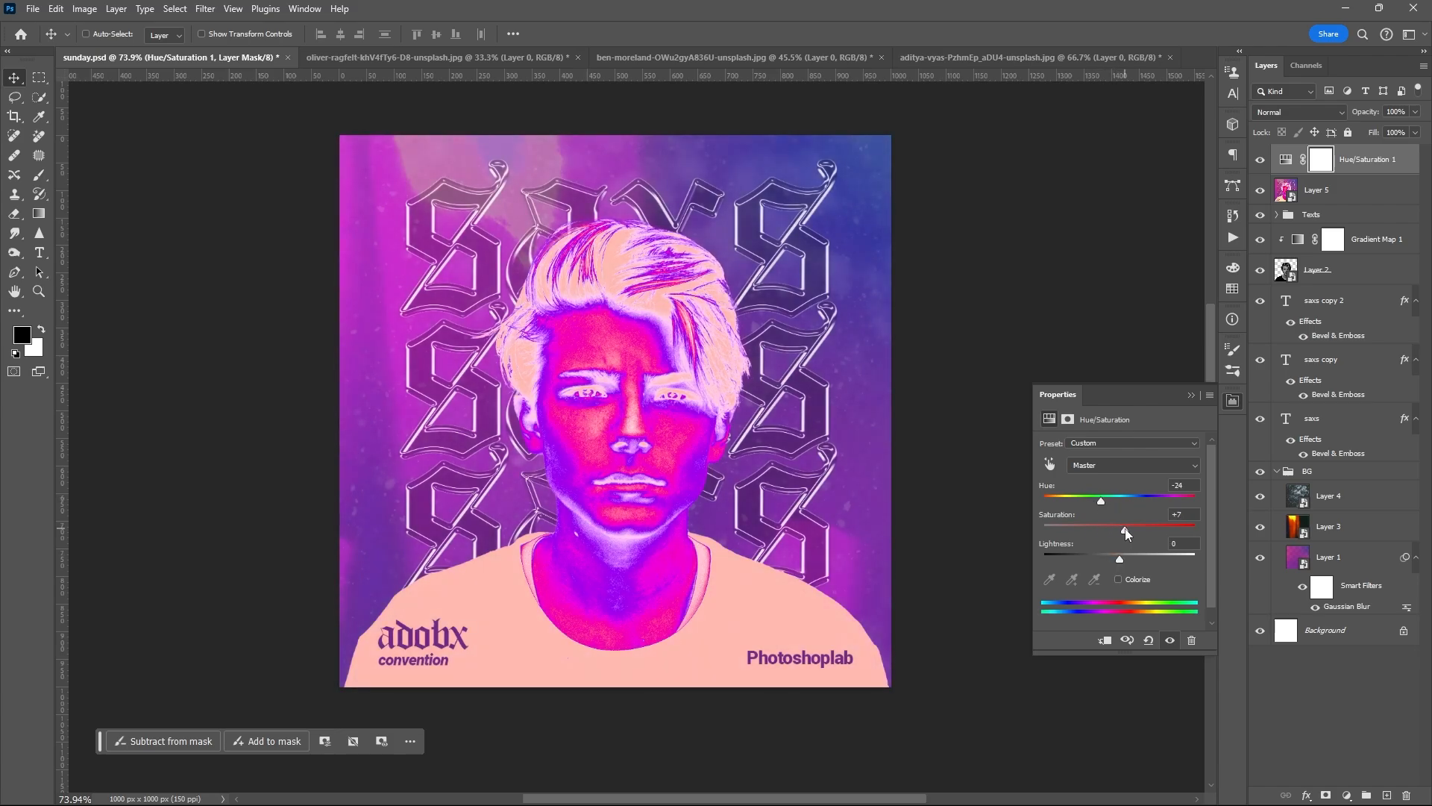
pyautogui.moveTo(1101, 500); pyautogui.dragTo(1106, 500)
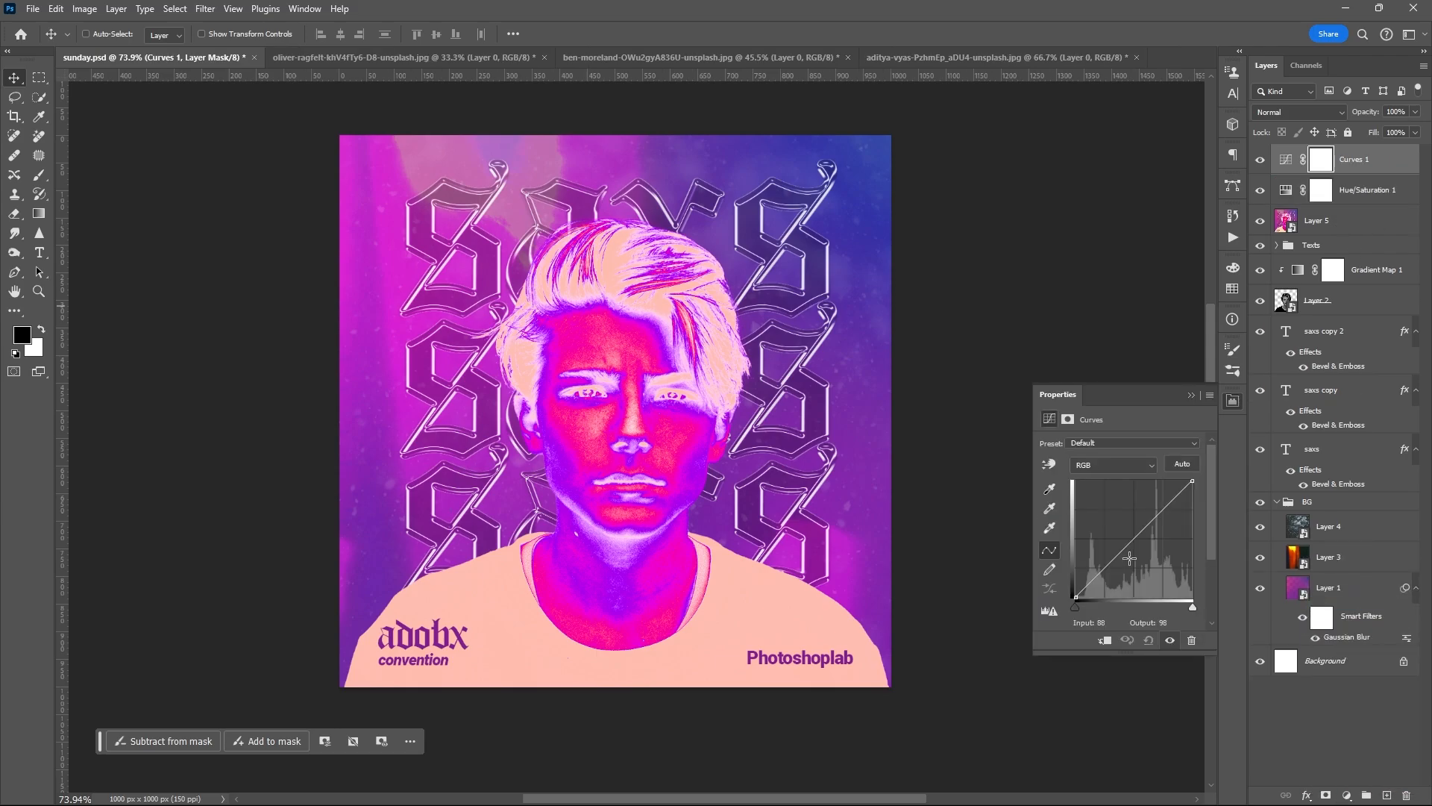
# Step: Shape the Curves into an S-curve, darkening shadows and brightening highlights for more contrast
pyautogui.moveTo(1129, 558); pyautogui.dragTo(1117, 551)
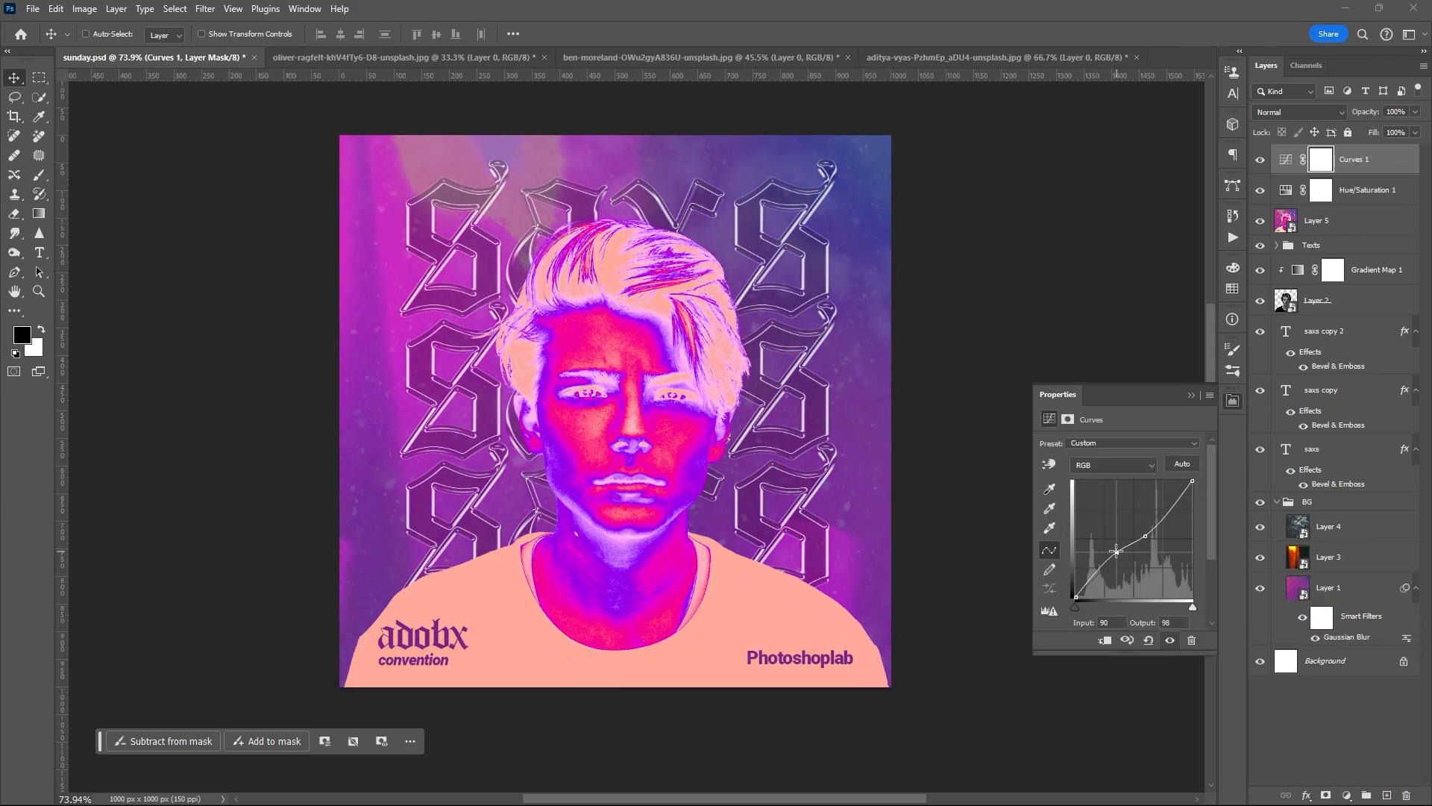
pyautogui.moveTo(1161, 521); pyautogui.dragTo(1178, 502)
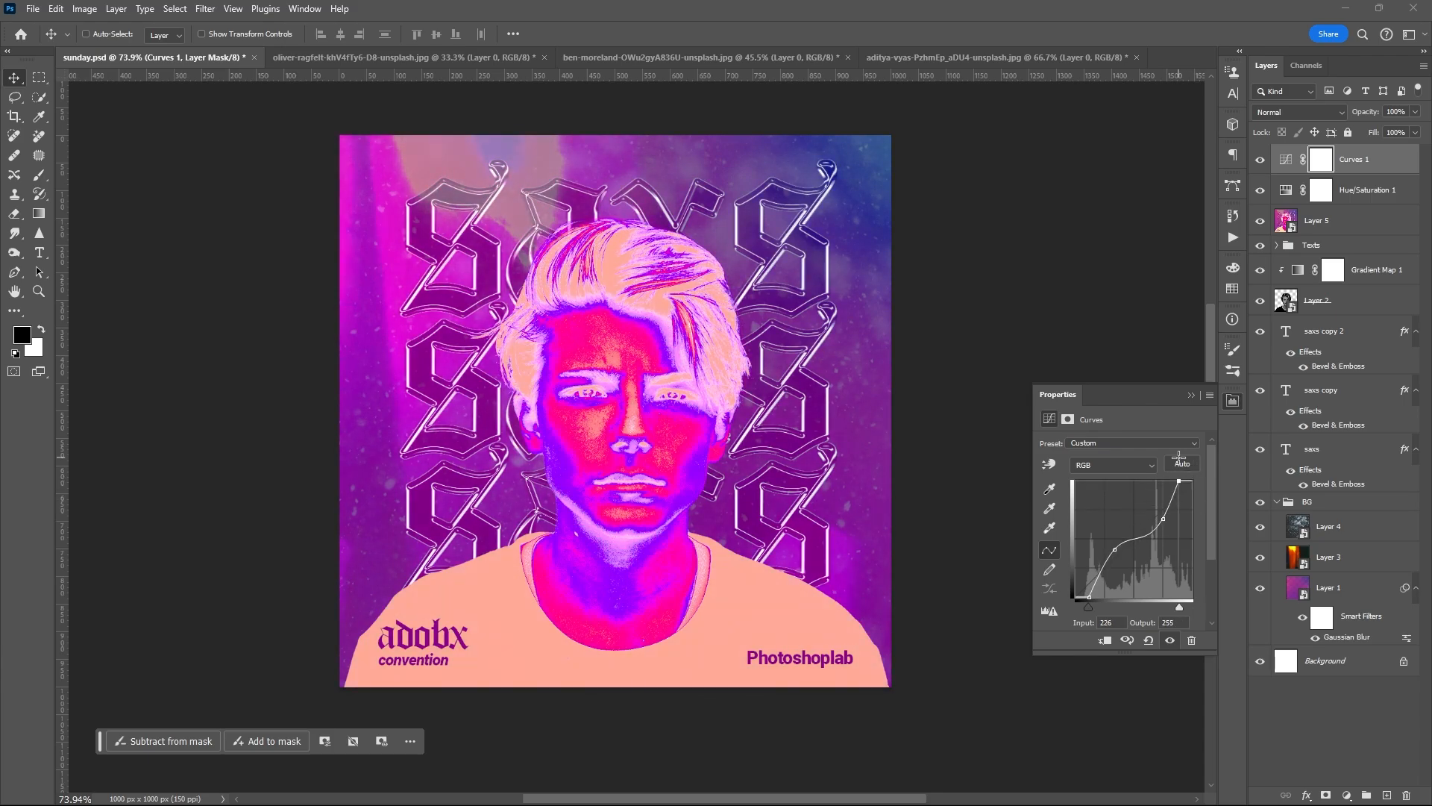
pyautogui.moveTo(1179, 479); pyautogui.dragTo(1190, 495)
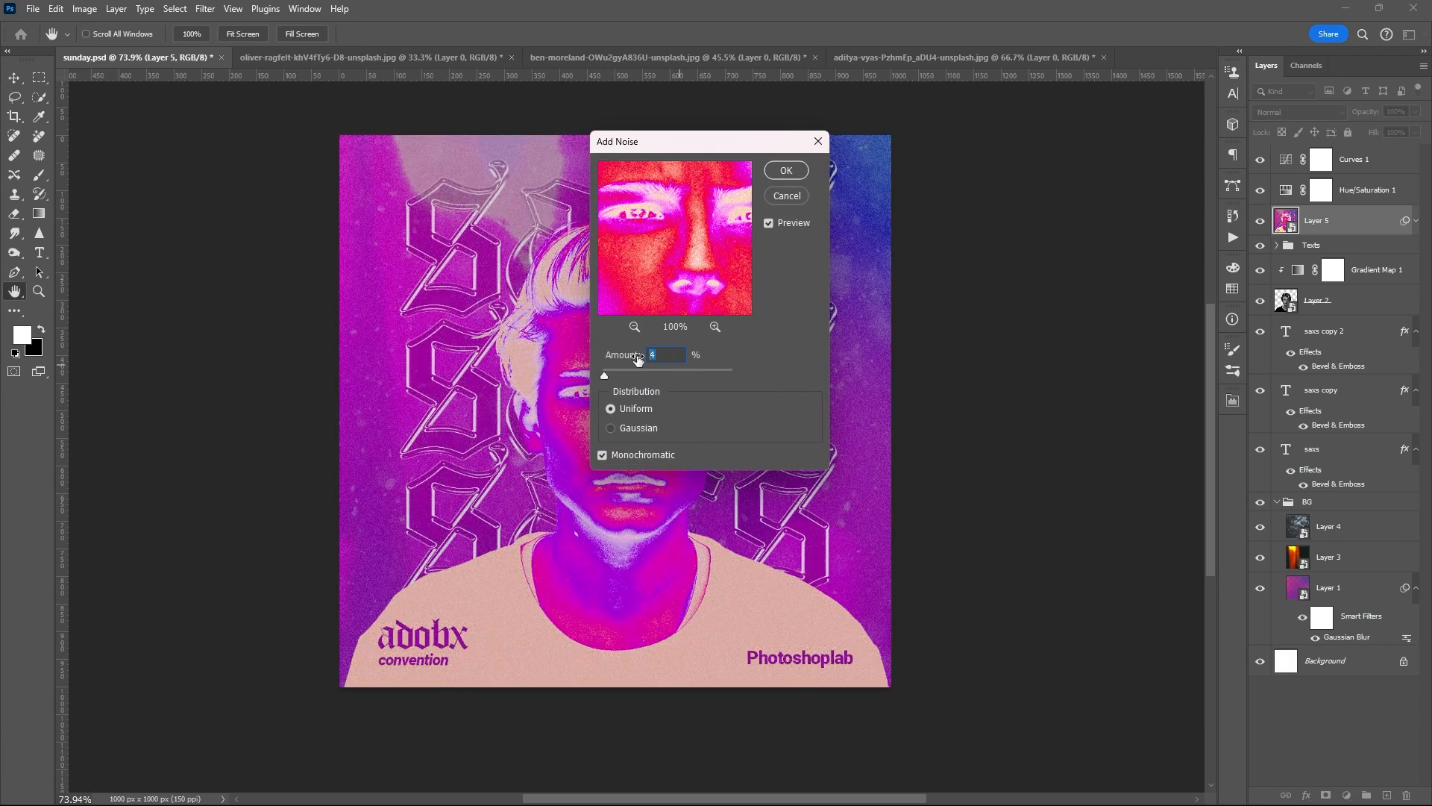
# Step: Apply 6% uniform monochromatic Add Noise to the merged poster layer for fine grain
pyautogui.click(785, 170)
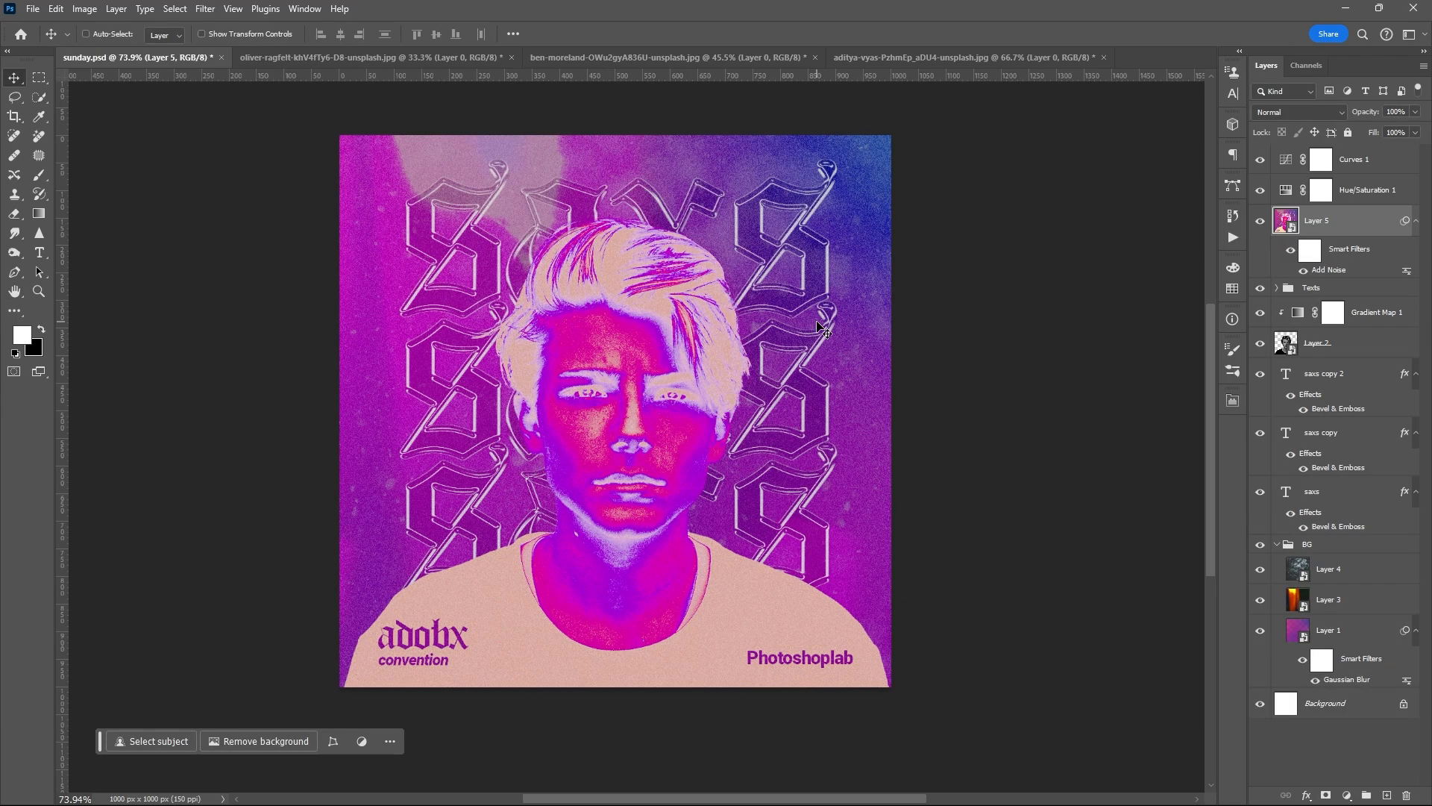